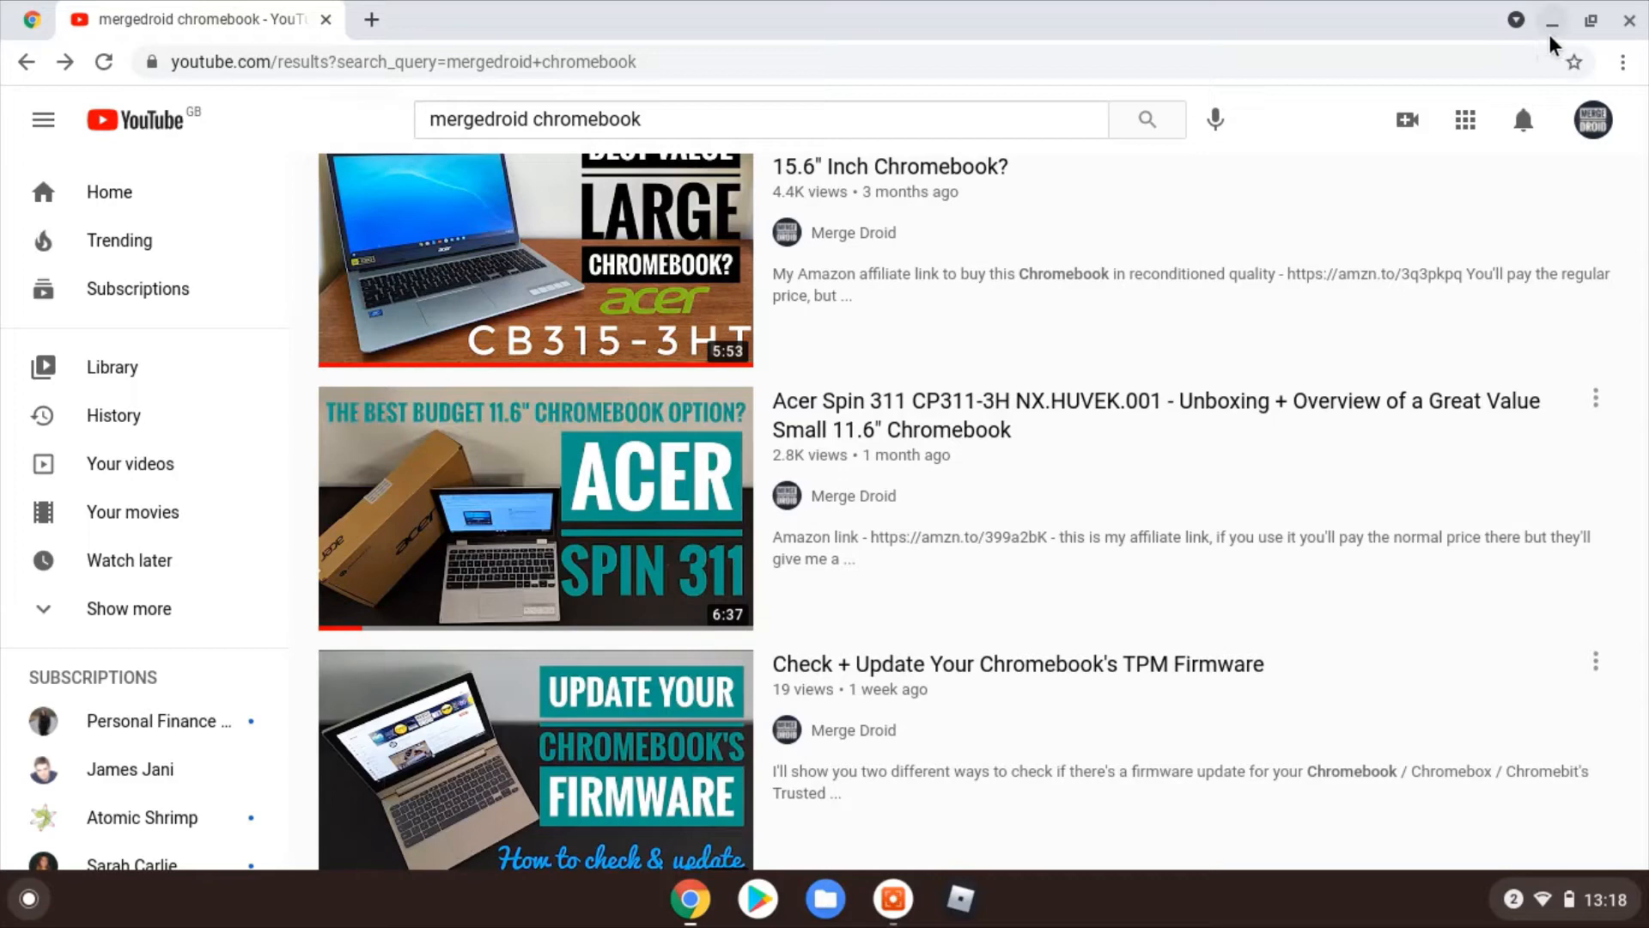
{"action": "mouse_move", "coordinate": [1552, 20]}
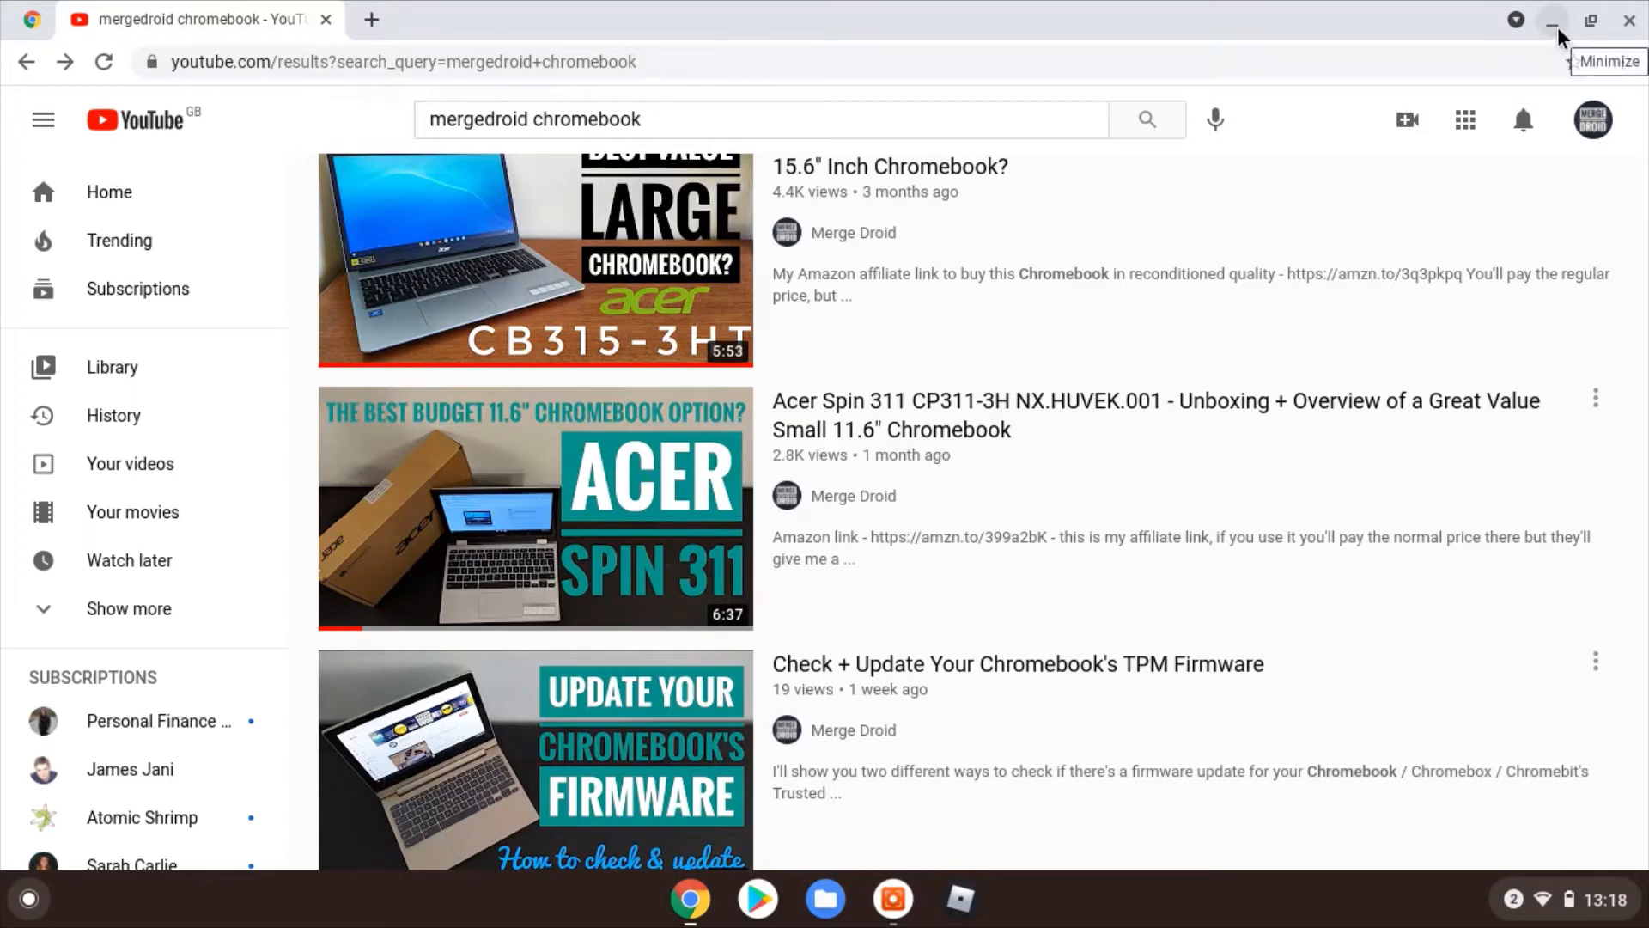
- Minimize the Chrome window with YouTube results to reveal the desktop
{"action": "left_click", "coordinate": [1551, 20]}
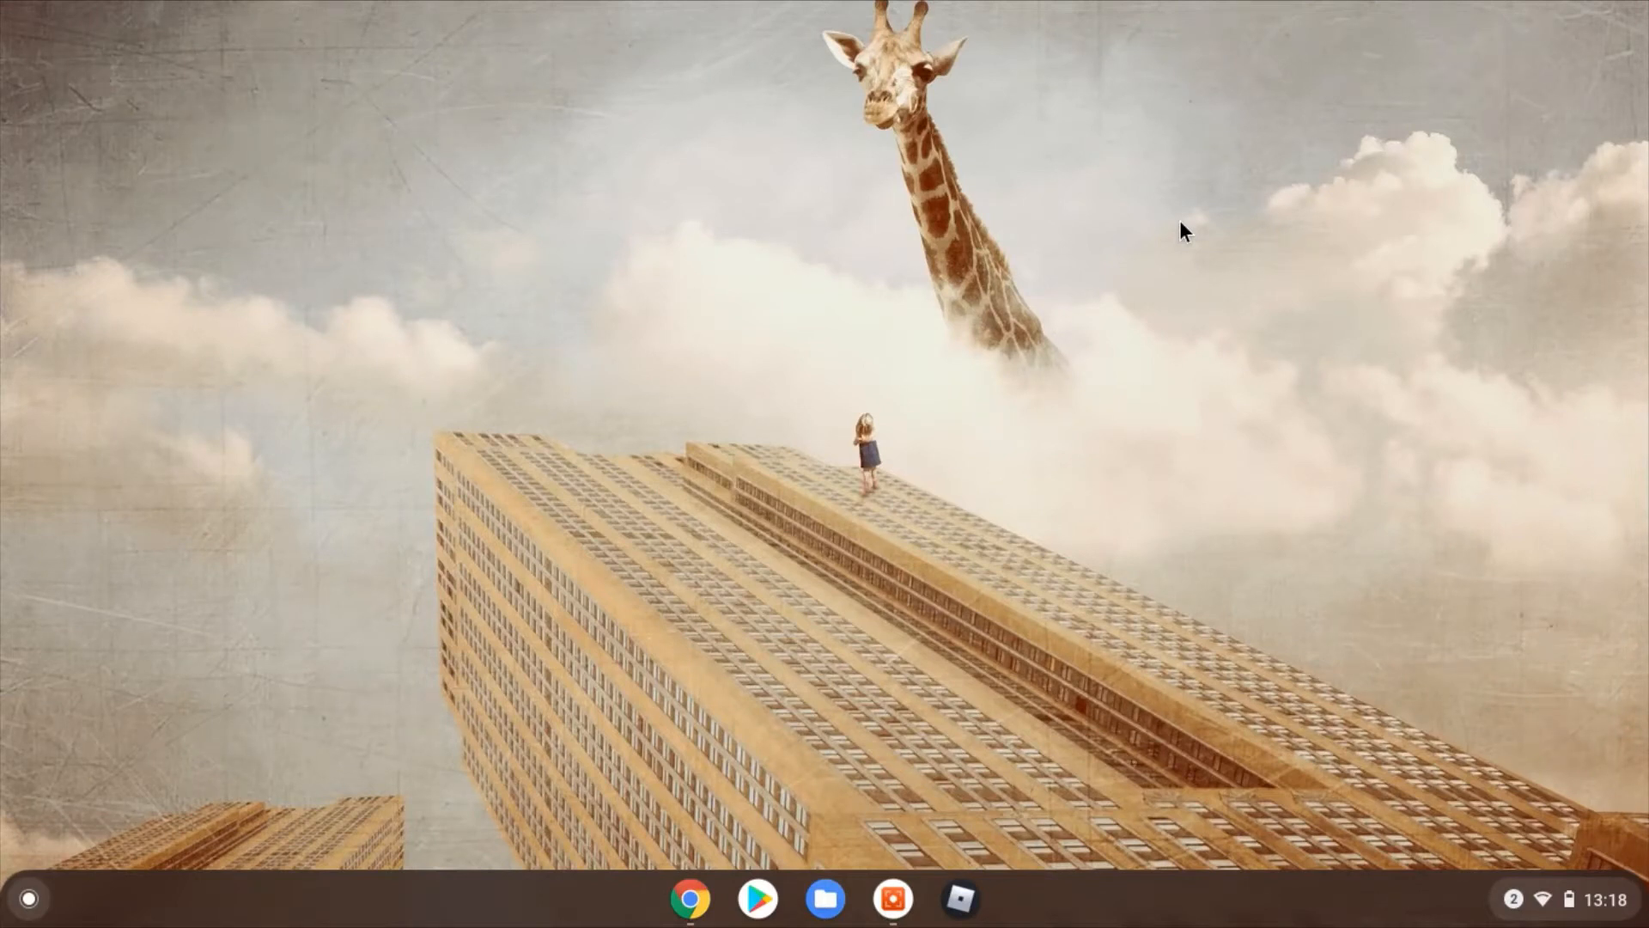
{"action": "mouse_move", "coordinate": [1180, 473]}
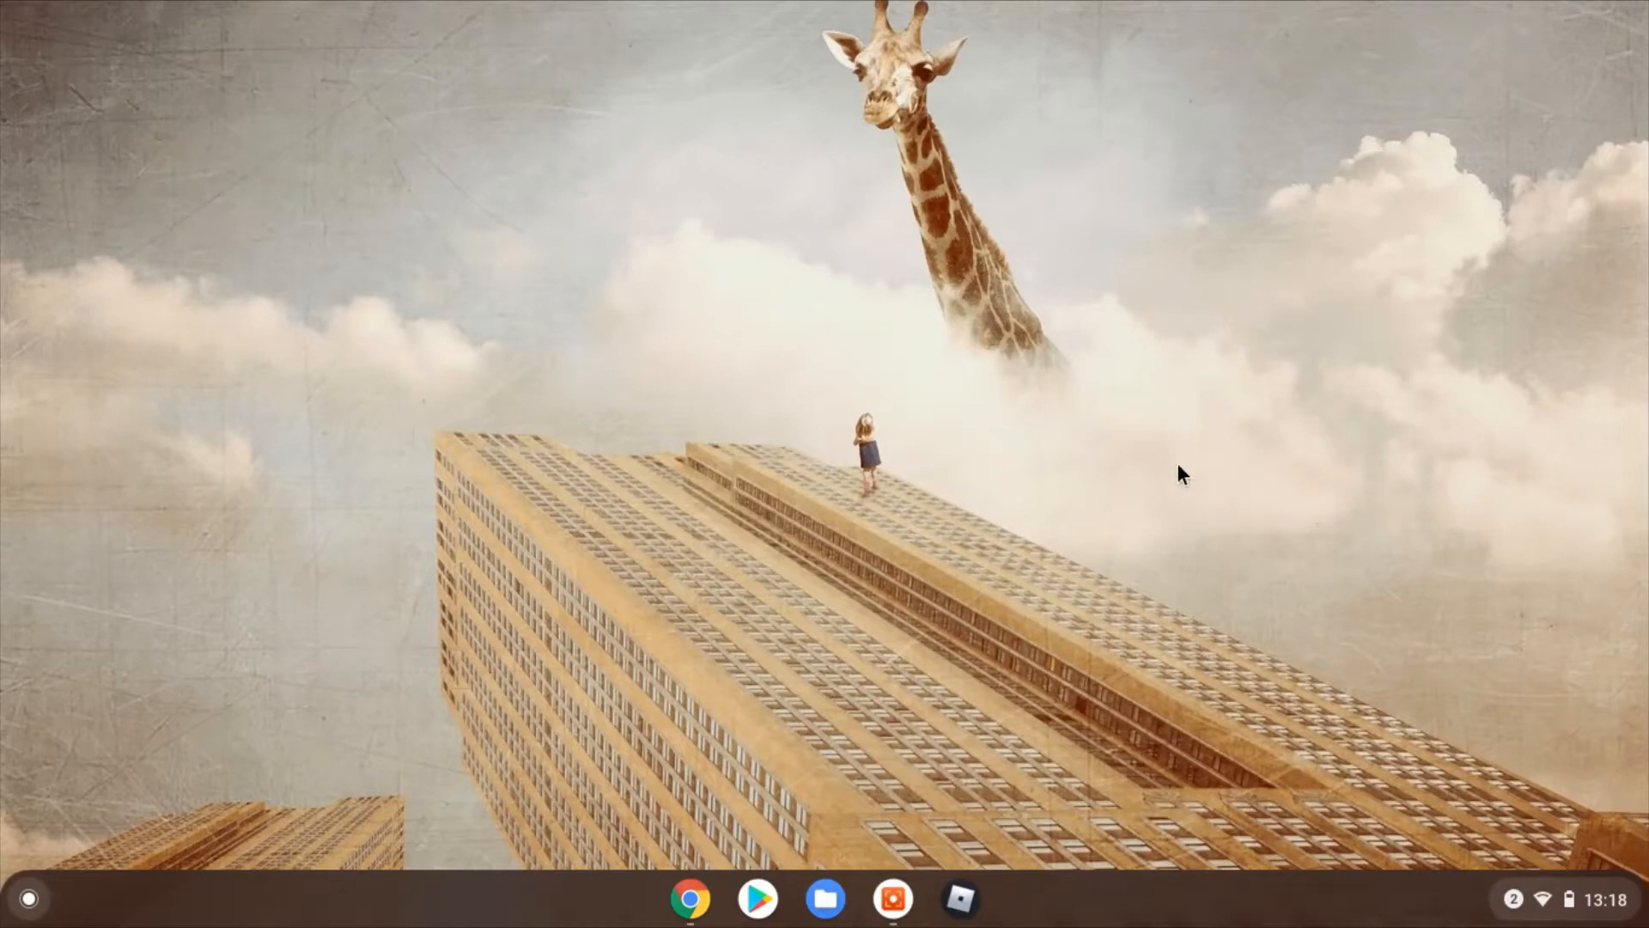
- Launch the Explore app from the launcher's app grid
{"action": "left_click", "coordinate": [28, 899]}
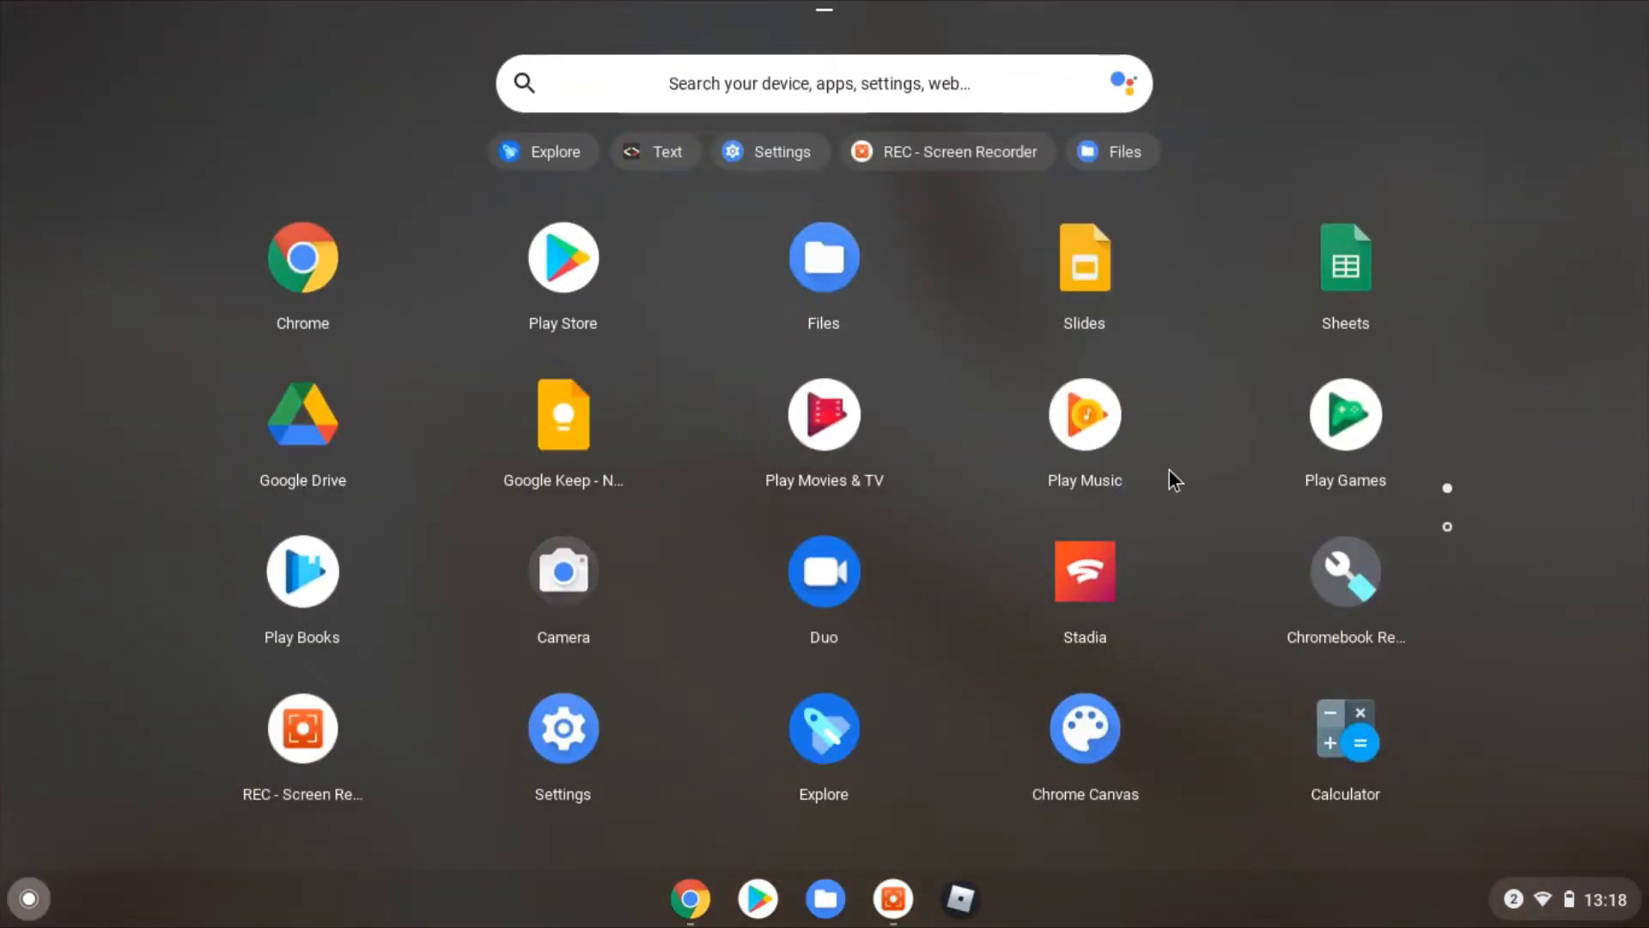
{"action": "mouse_move", "coordinate": [842, 750]}
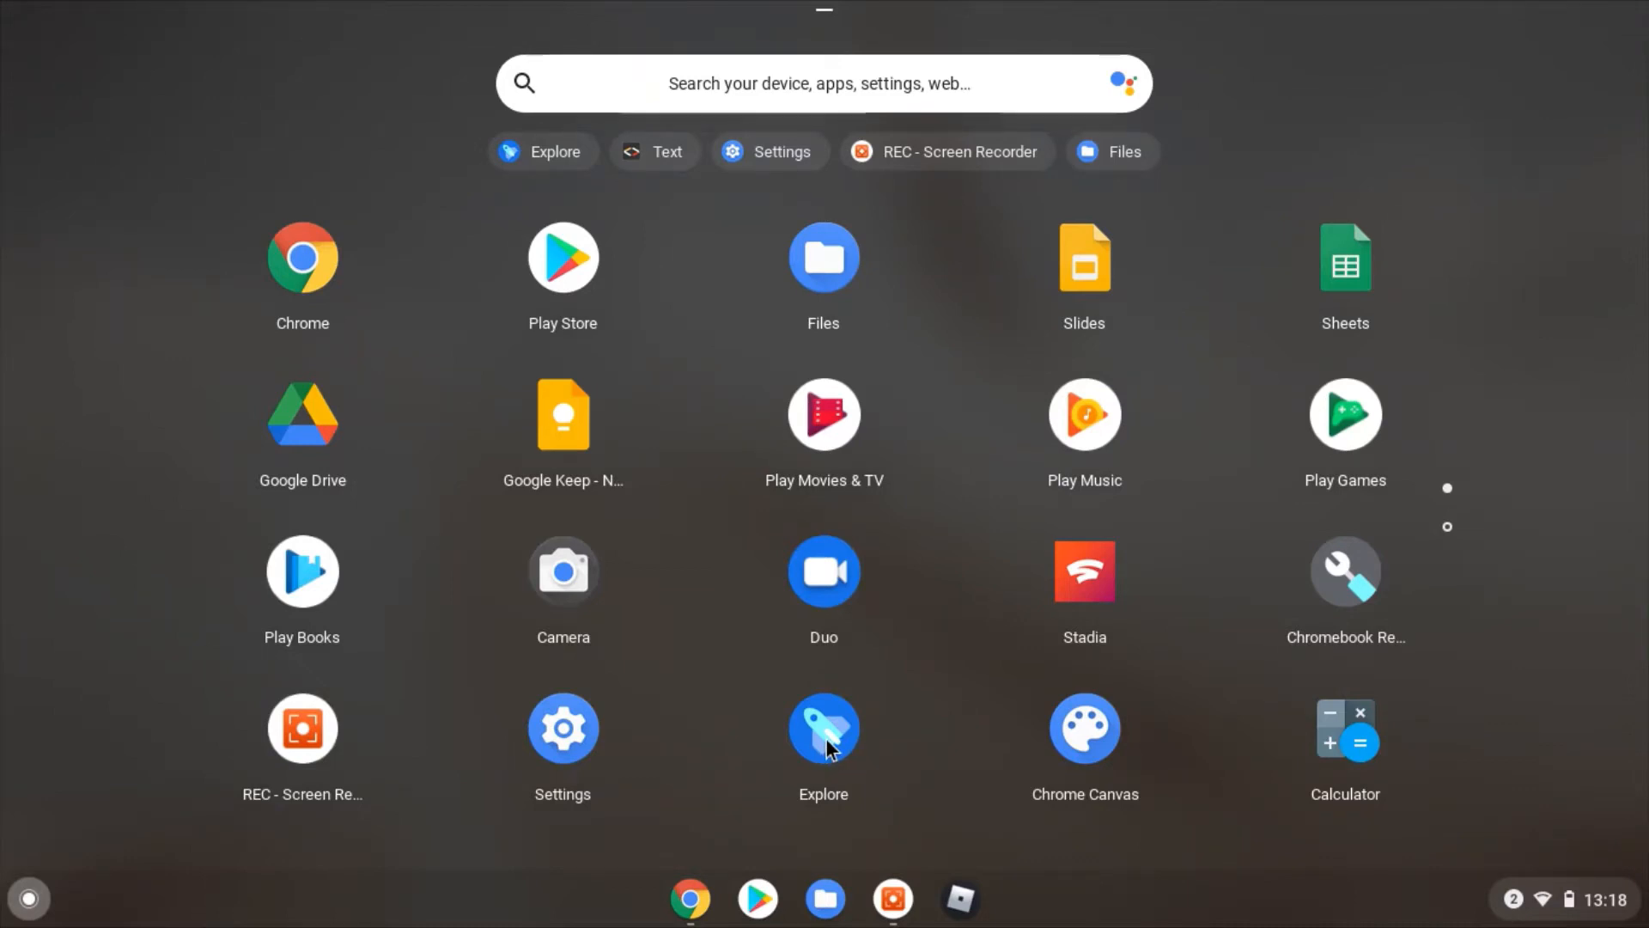
{"action": "left_click", "coordinate": [824, 729]}
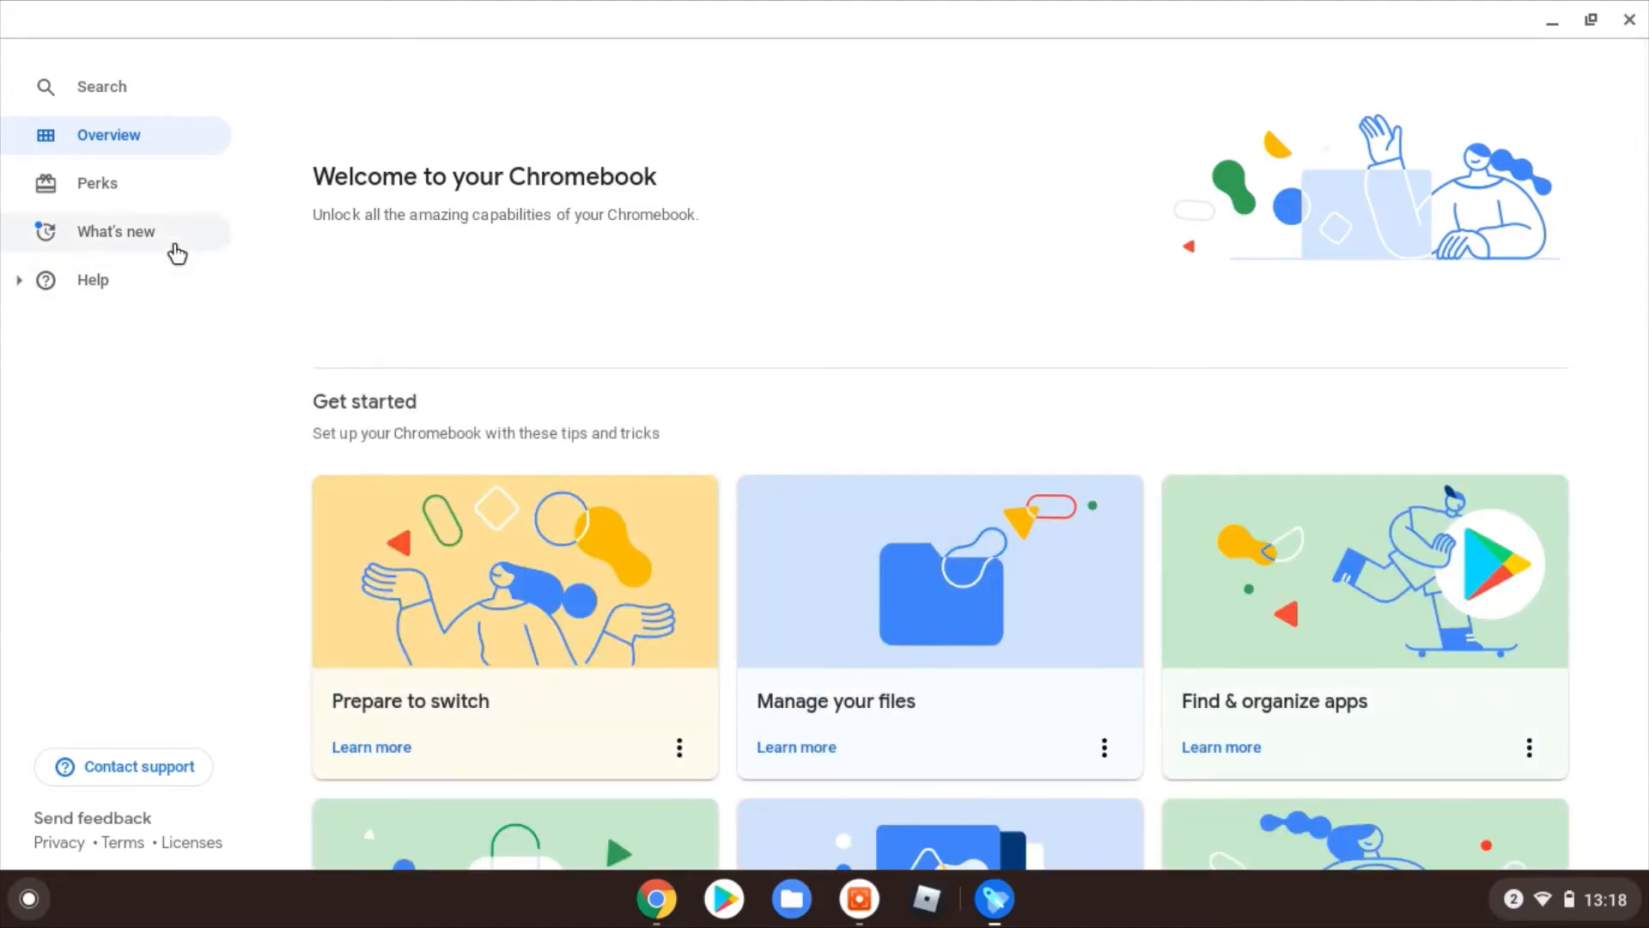
- Show the Perks page listing YouTube Premium, Google One, Clip Studio Paint and Canva offers
{"action": "left_click", "coordinate": [97, 183]}
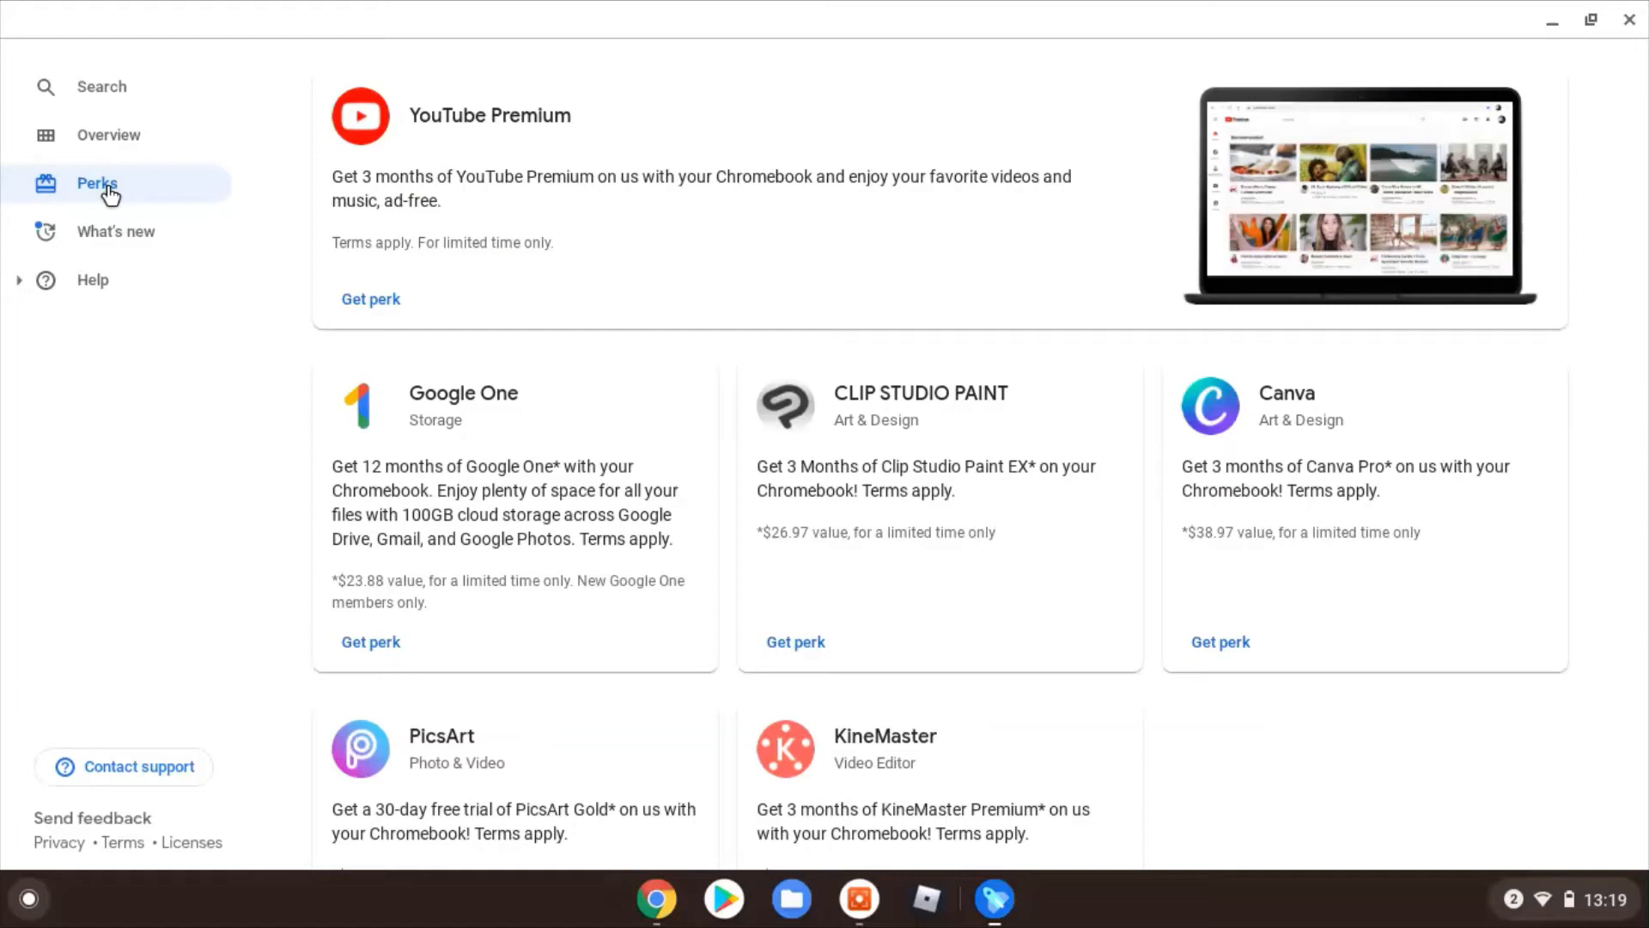
{"action": "mouse_move", "coordinate": [250, 405]}
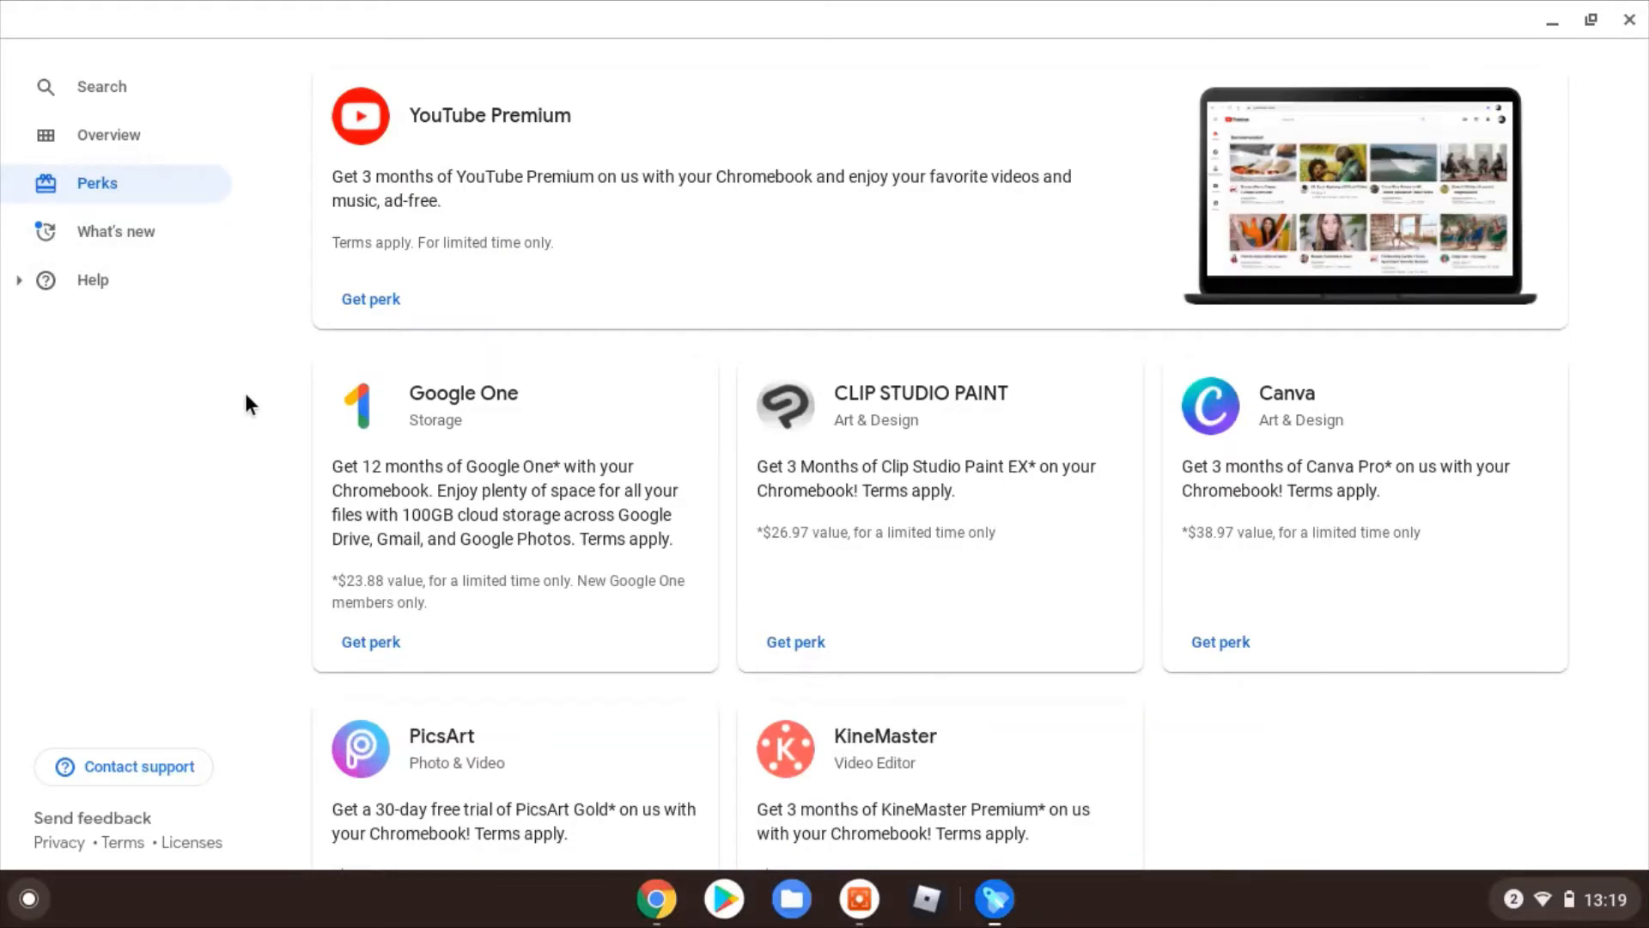
{"action": "mouse_move", "coordinate": [291, 309]}
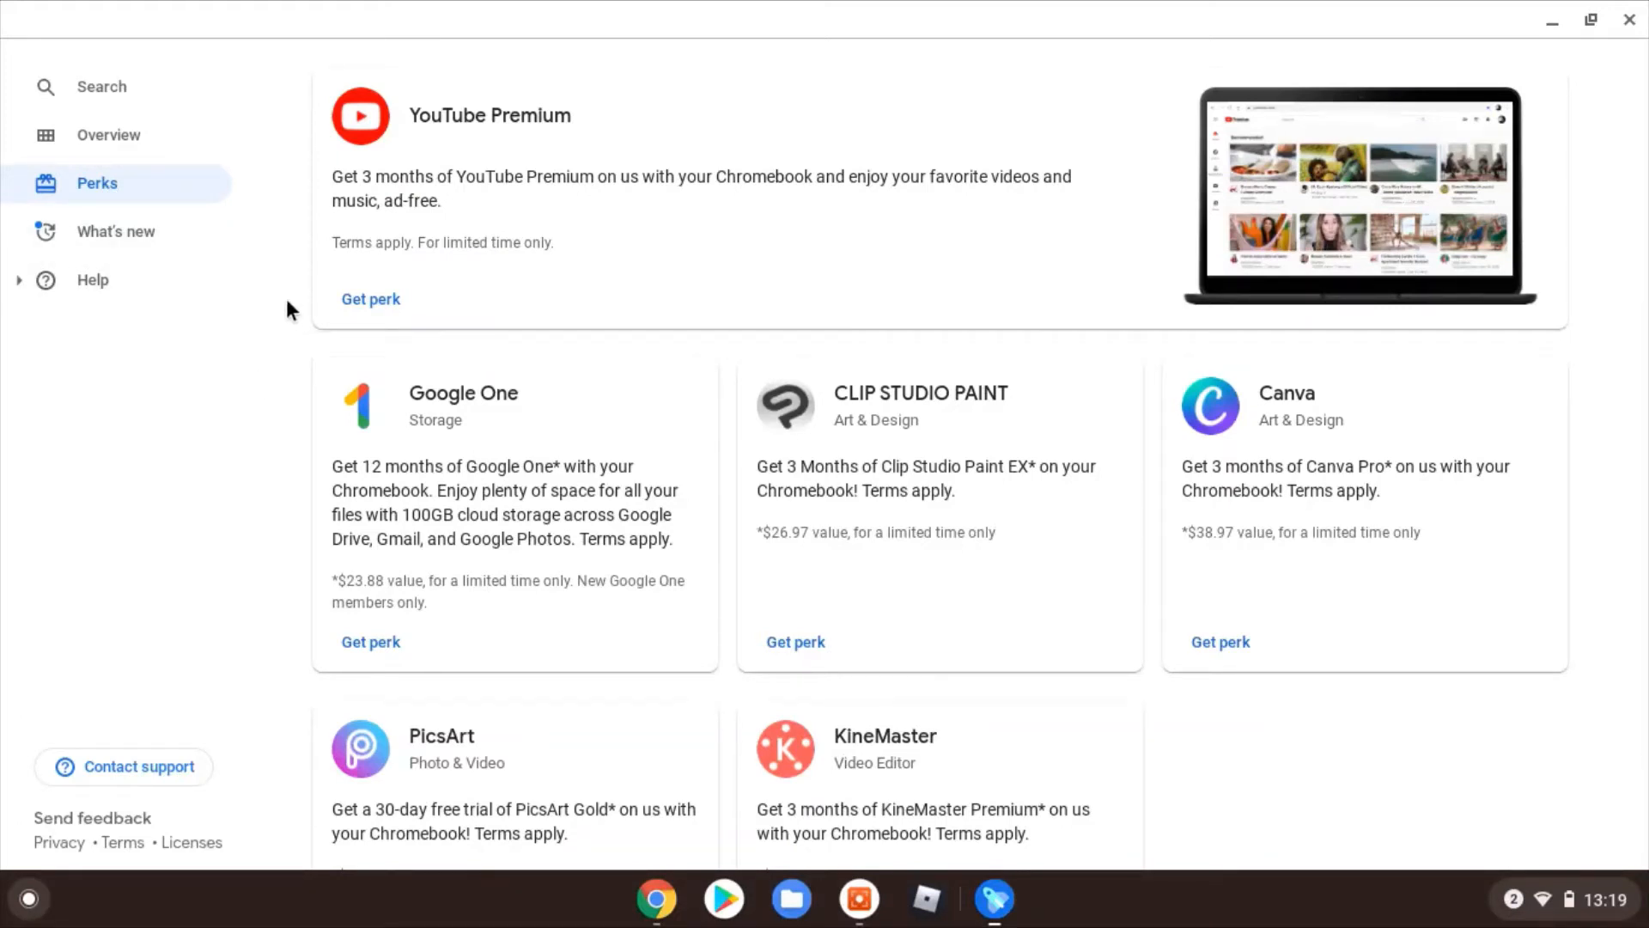
{"action": "mouse_move", "coordinate": [296, 306]}
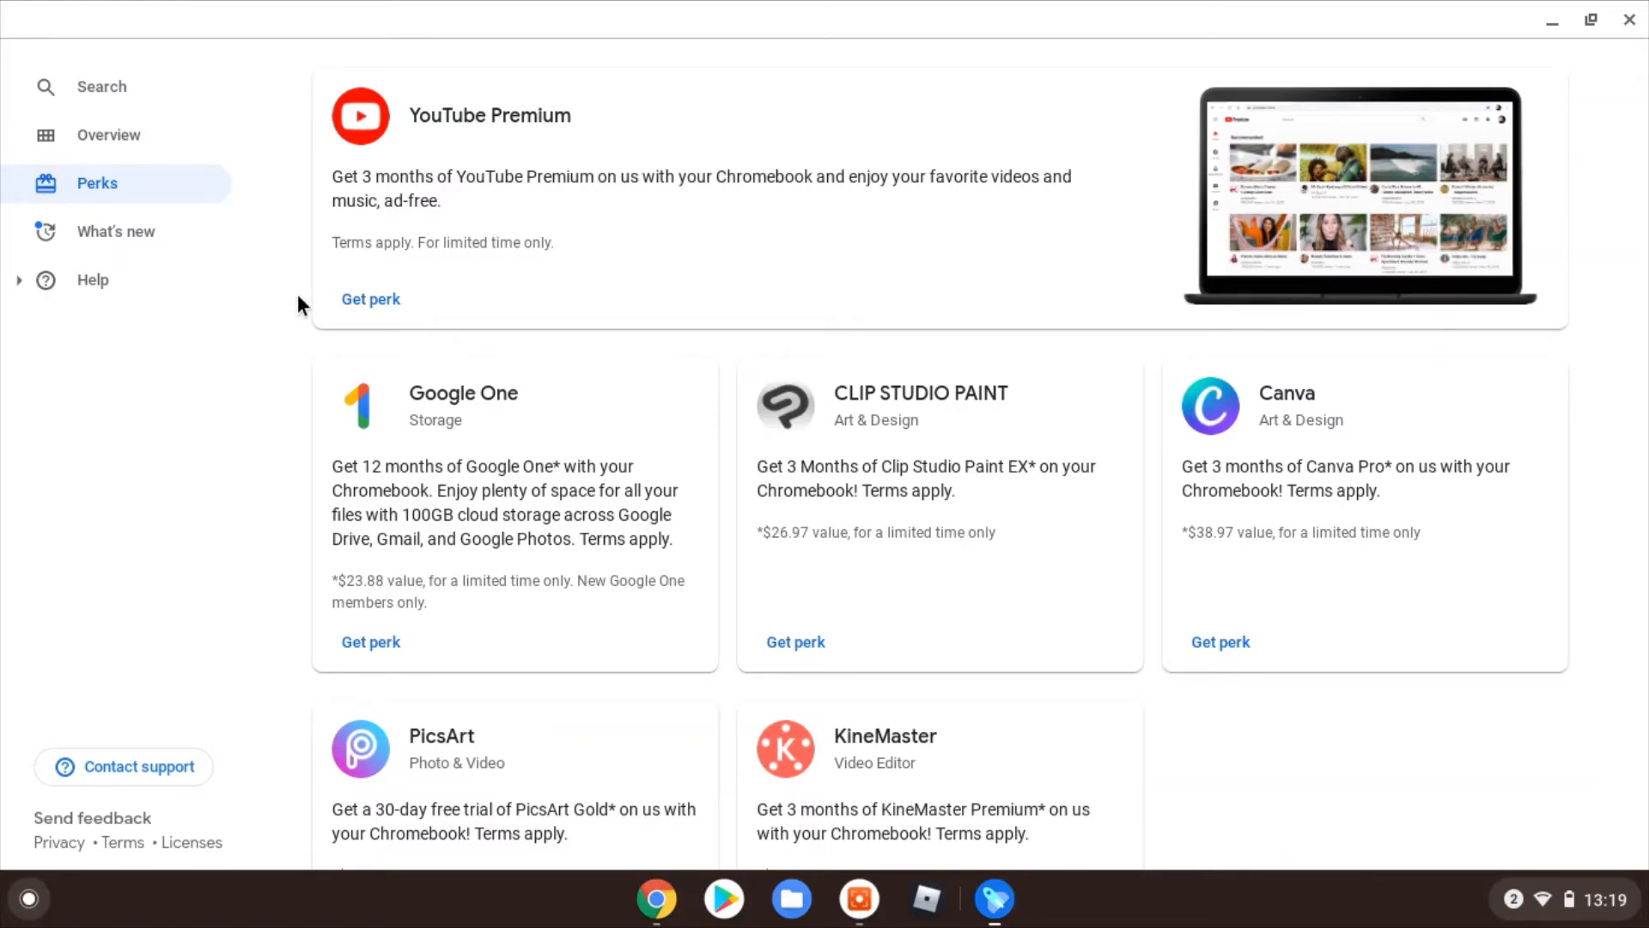
{"action": "mouse_move", "coordinate": [287, 421]}
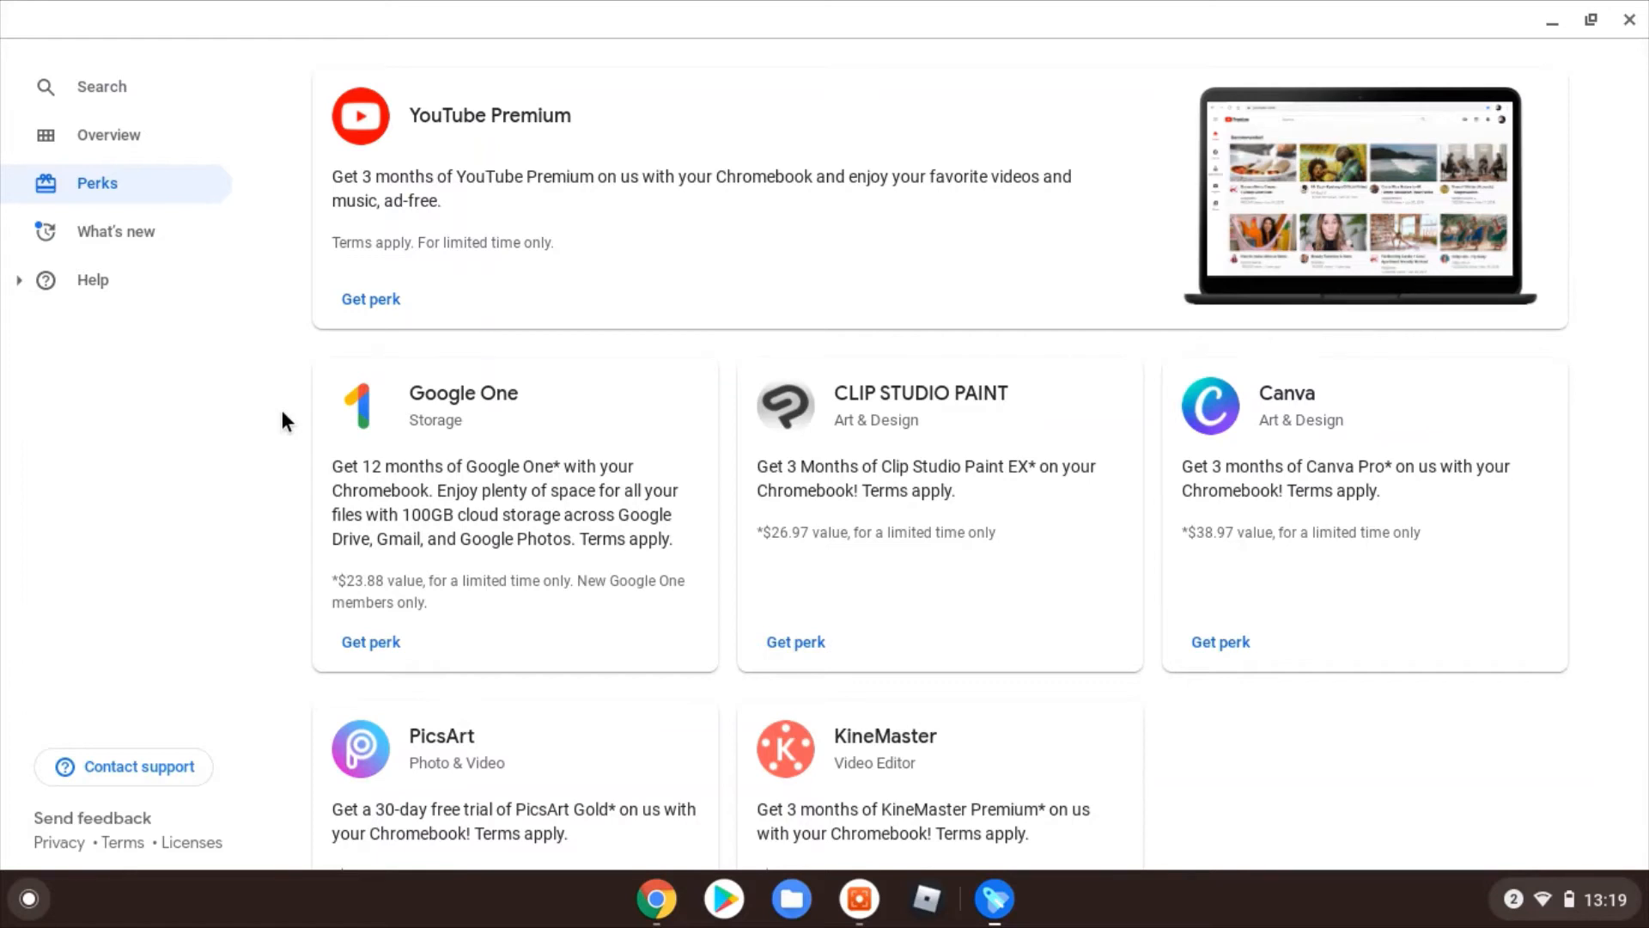
{"action": "mouse_move", "coordinate": [308, 429]}
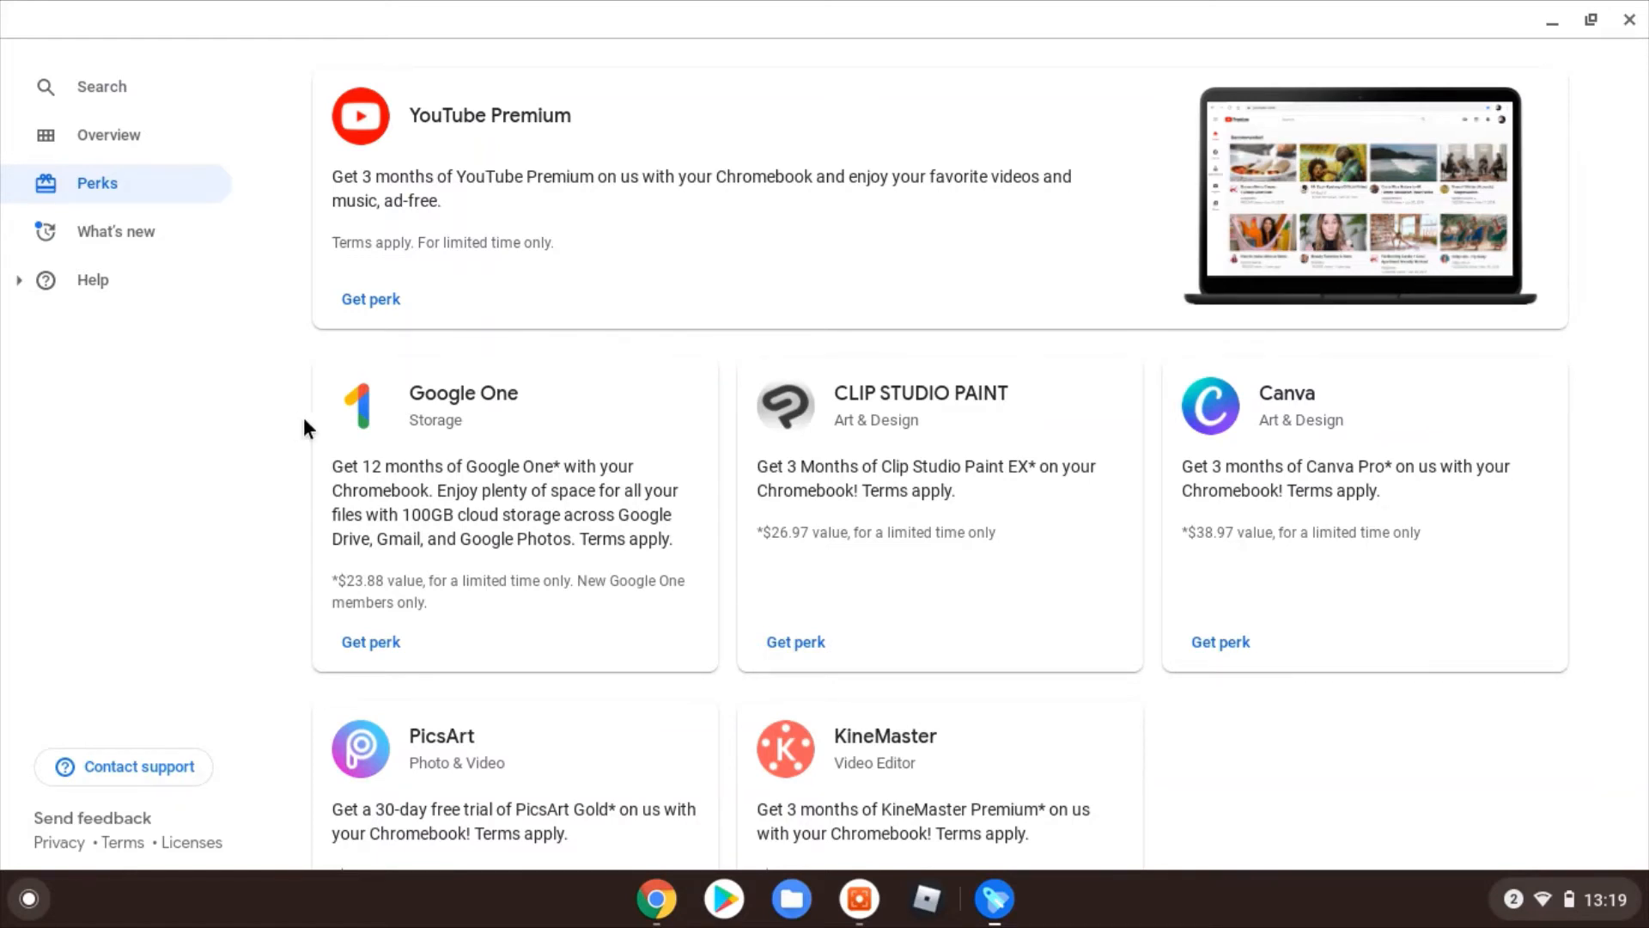
{"action": "mouse_move", "coordinate": [324, 431]}
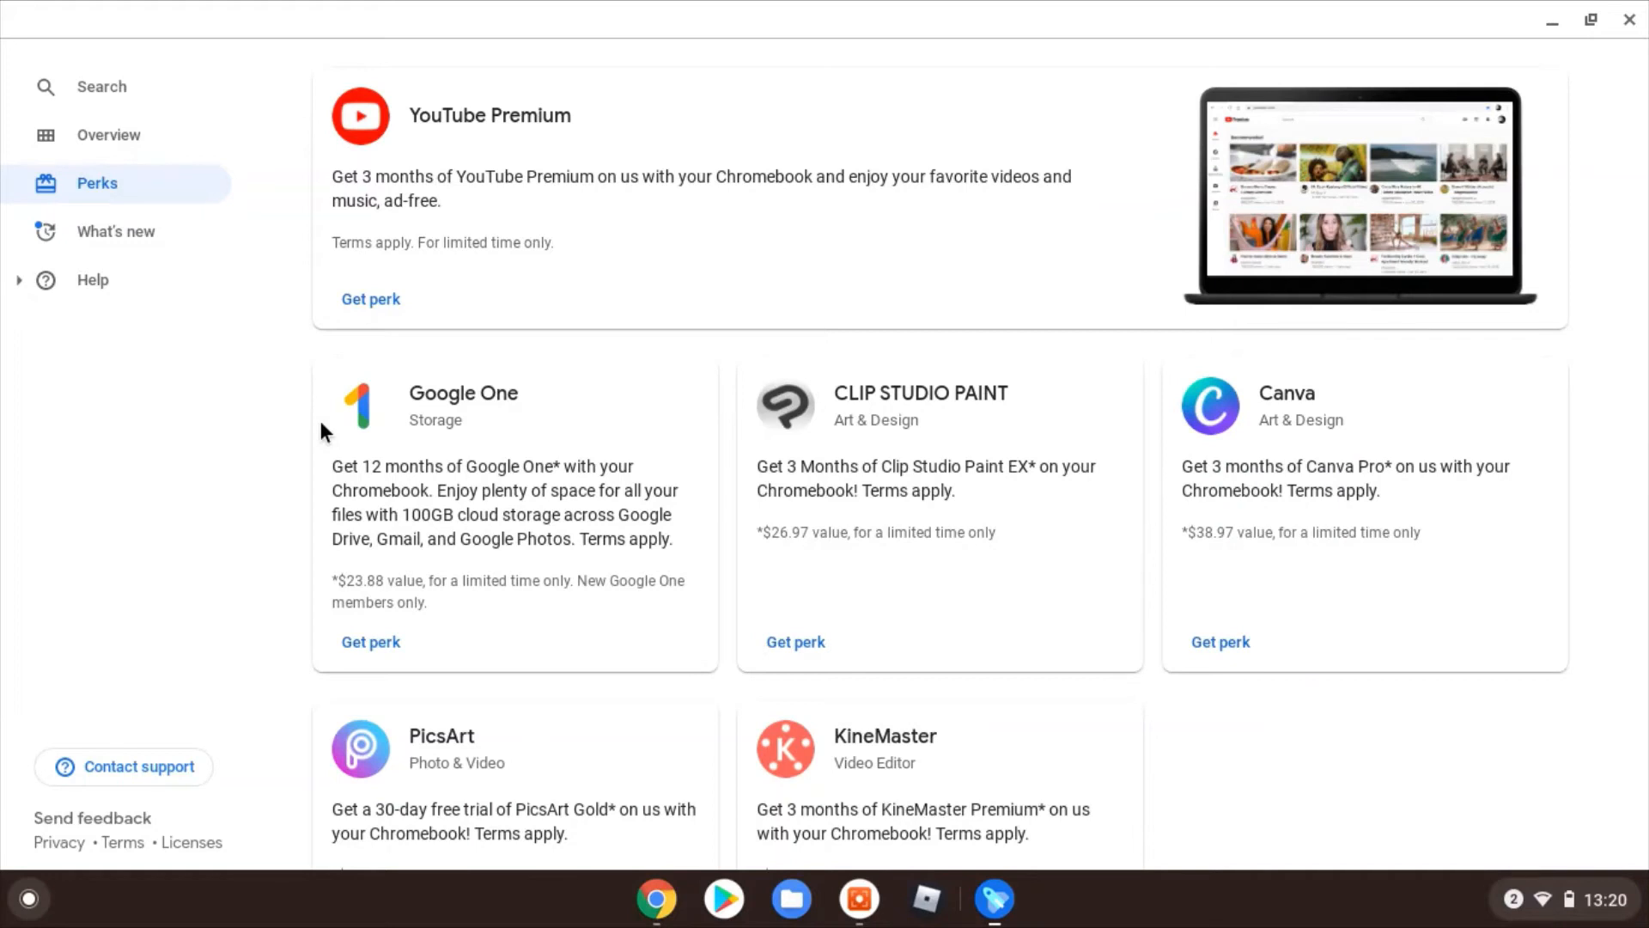
{"action": "mouse_move", "coordinate": [272, 481]}
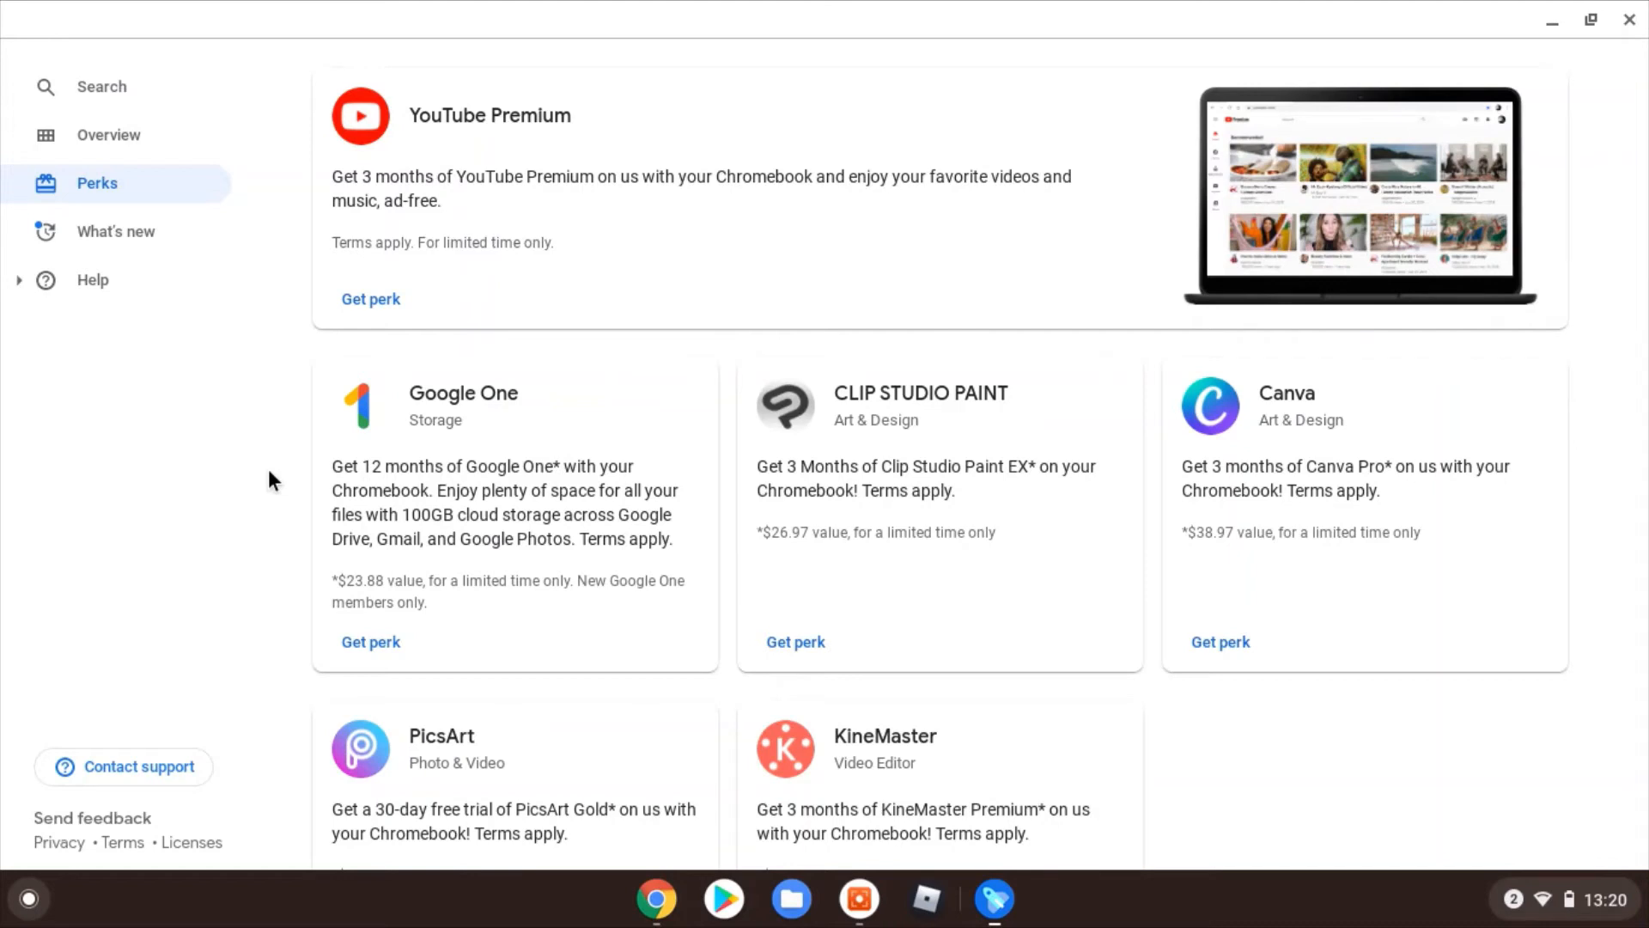
{"action": "mouse_move", "coordinate": [823, 495]}
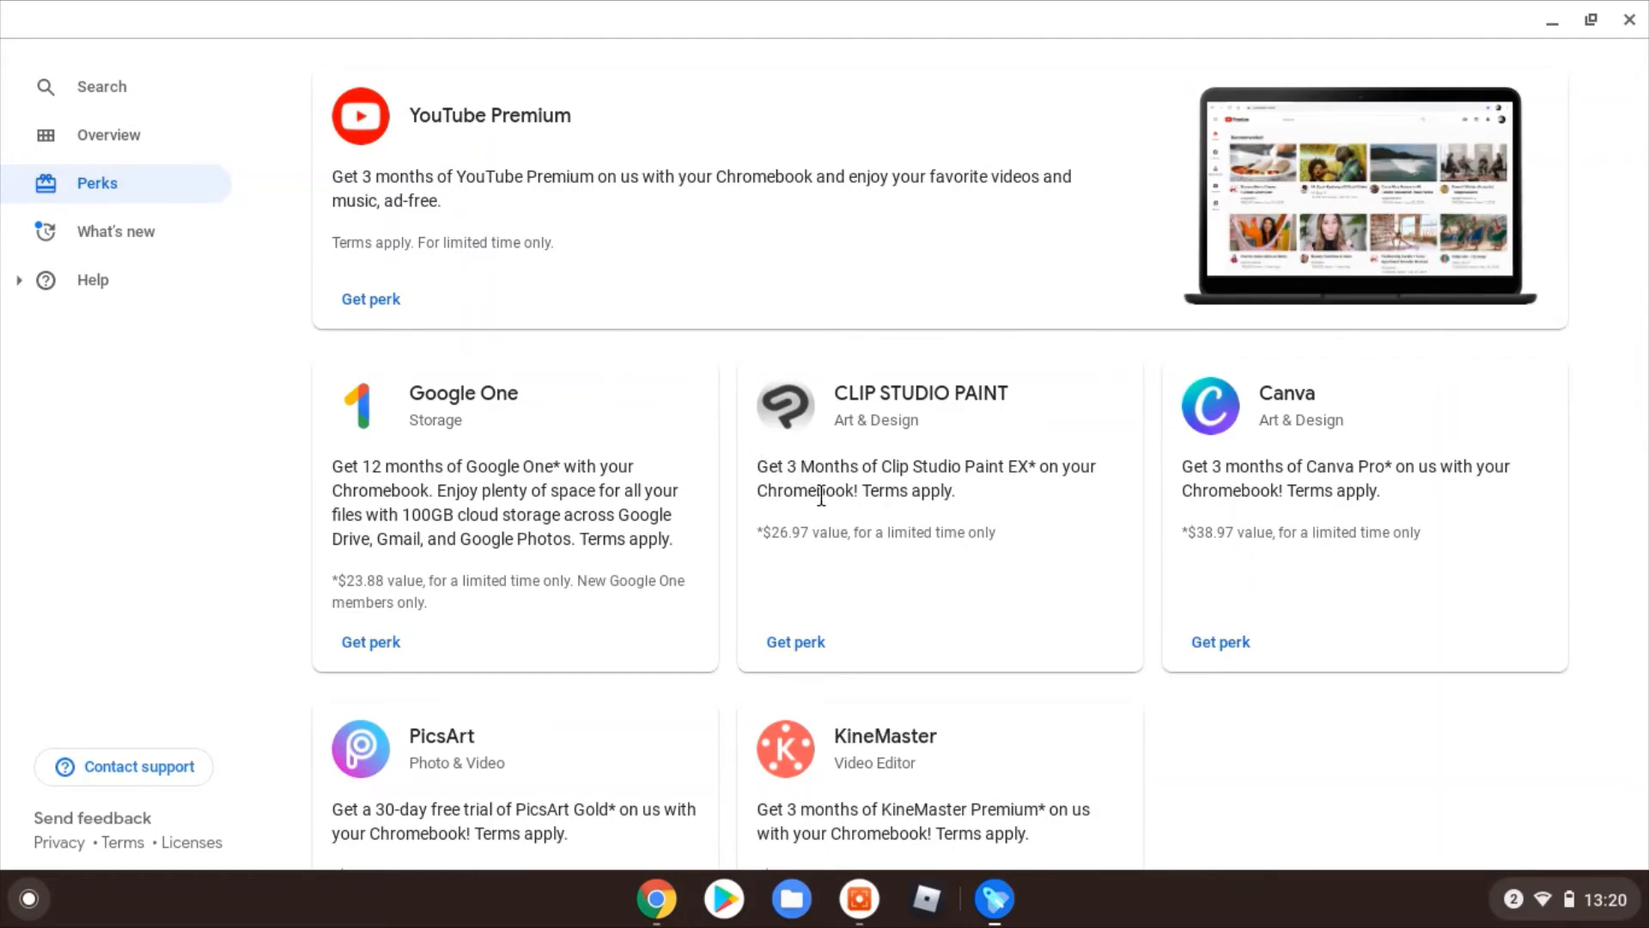
{"action": "mouse_move", "coordinate": [1120, 502]}
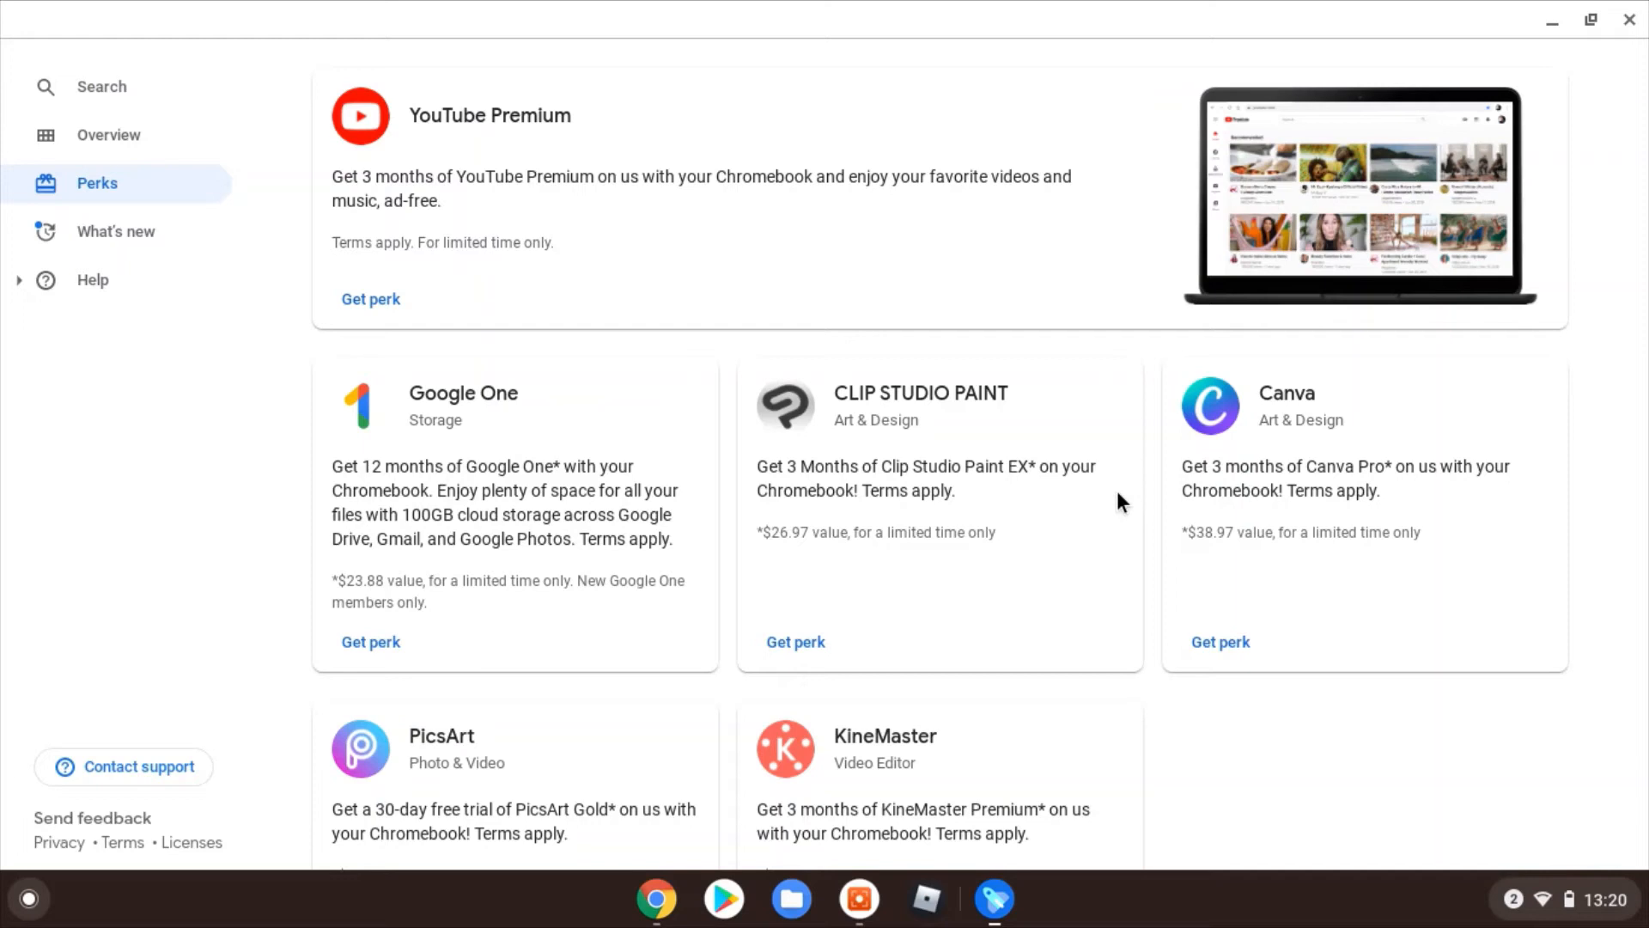
{"action": "mouse_move", "coordinate": [1103, 535]}
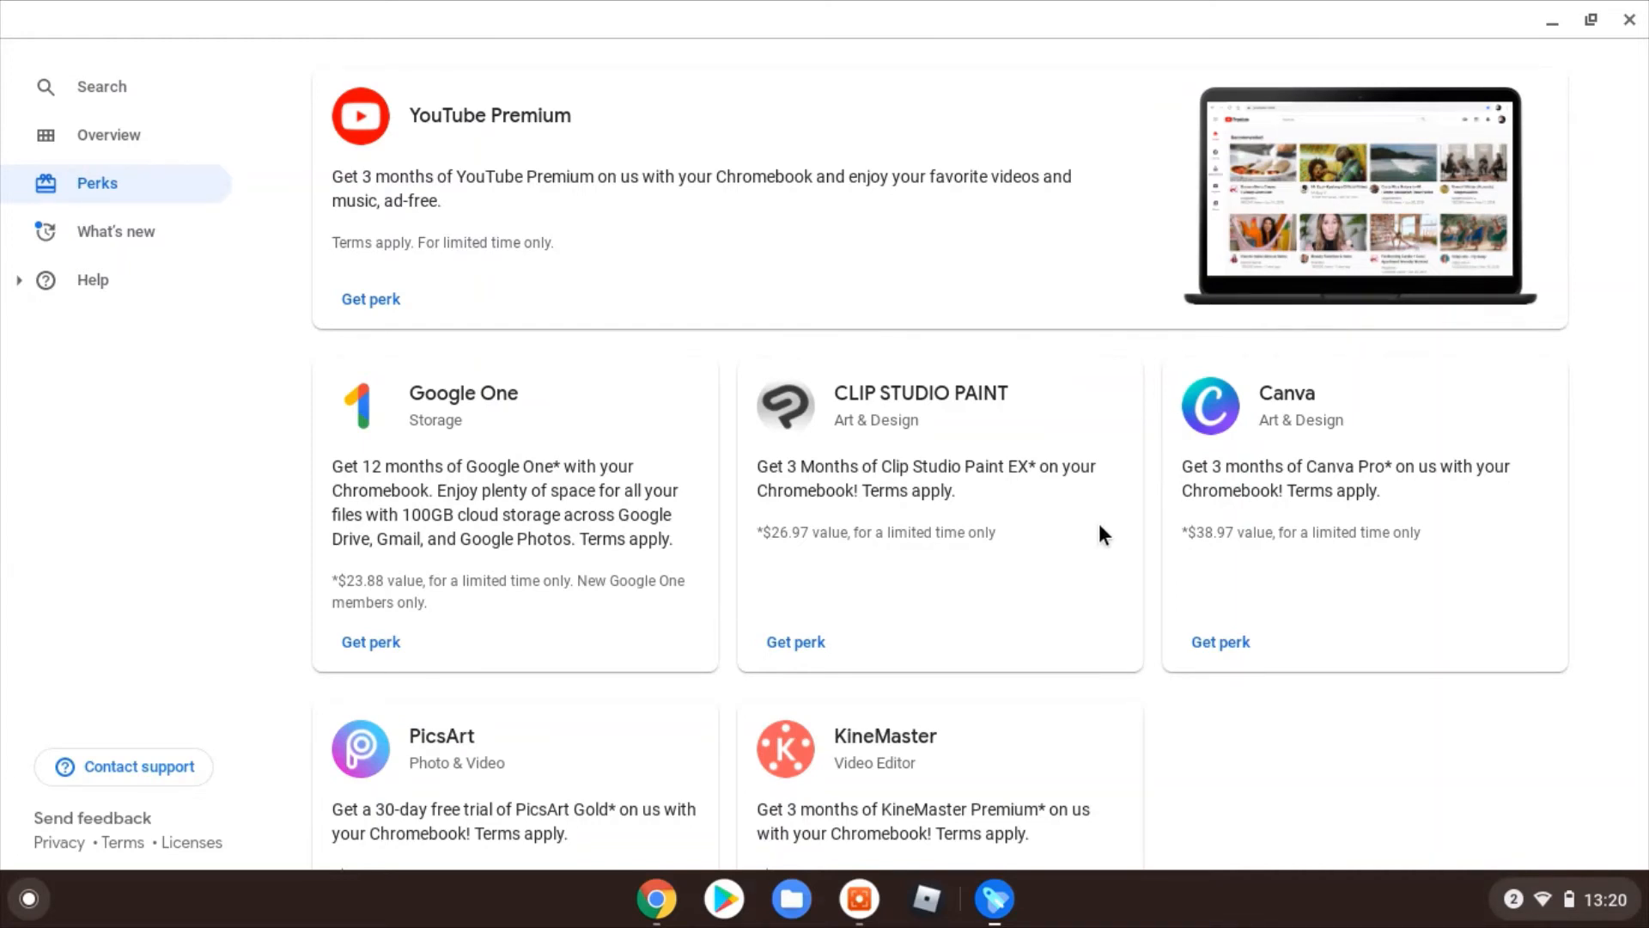
- Scroll the Perks list to reveal the PicsArt ($8.99) and KineMaster ($11.97) offers
{"action": "scroll", "scroll_direction": "down", "scroll_amount": 3}
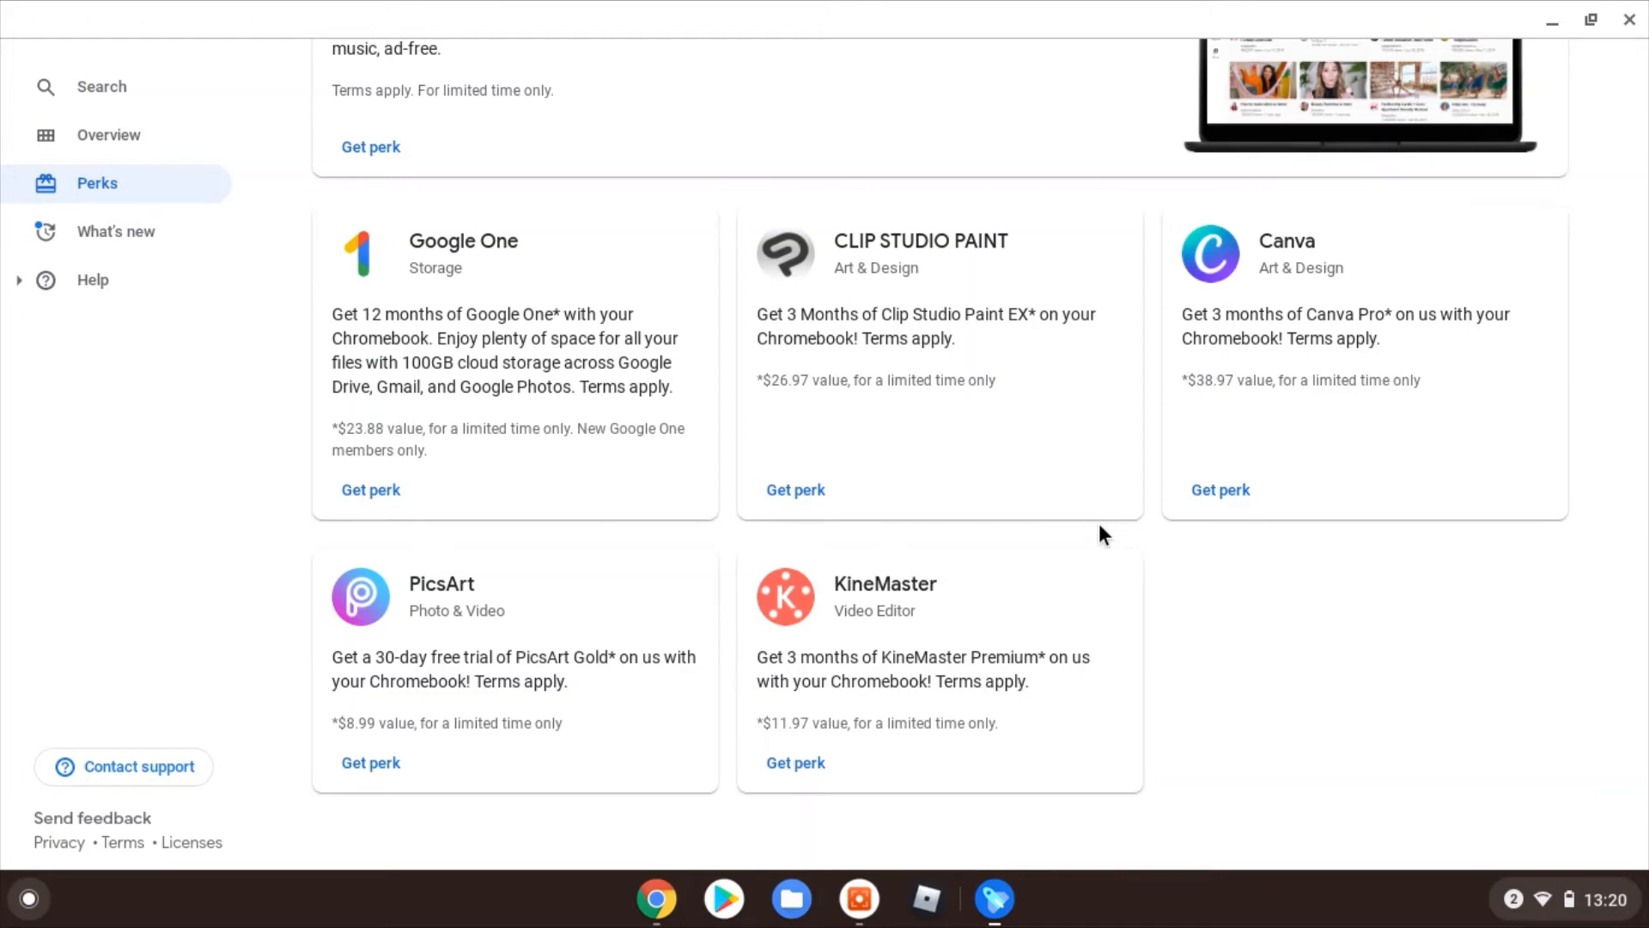
{"action": "mouse_move", "coordinate": [999, 622]}
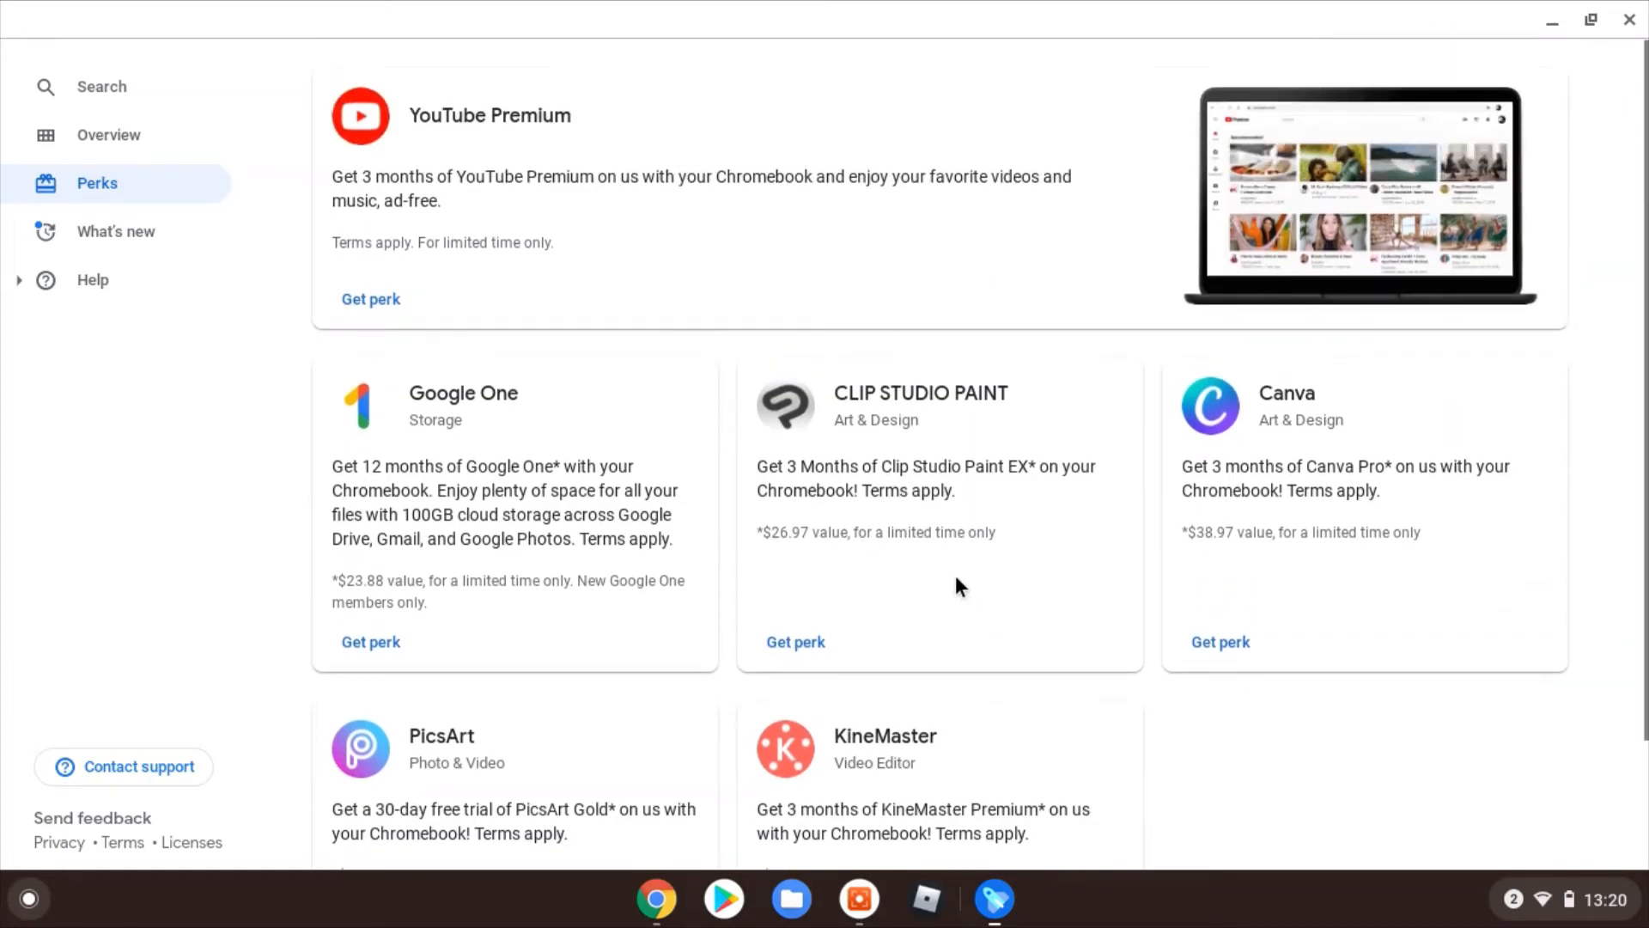
{"action": "mouse_move", "coordinate": [881, 271]}
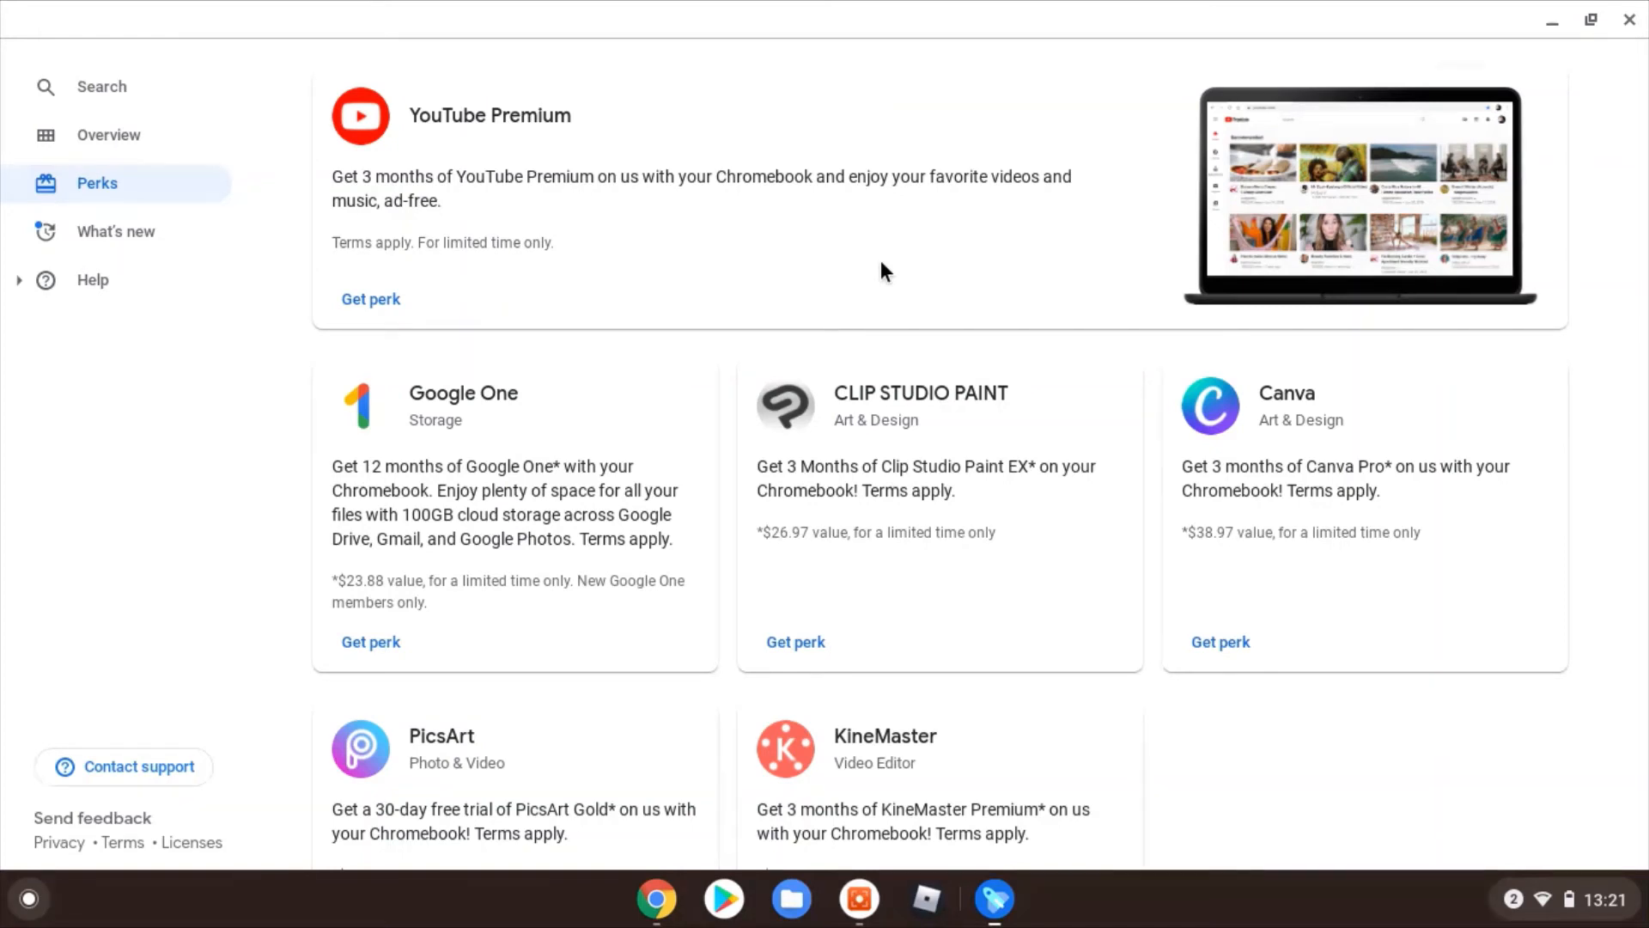
{"action": "mouse_move", "coordinate": [655, 899]}
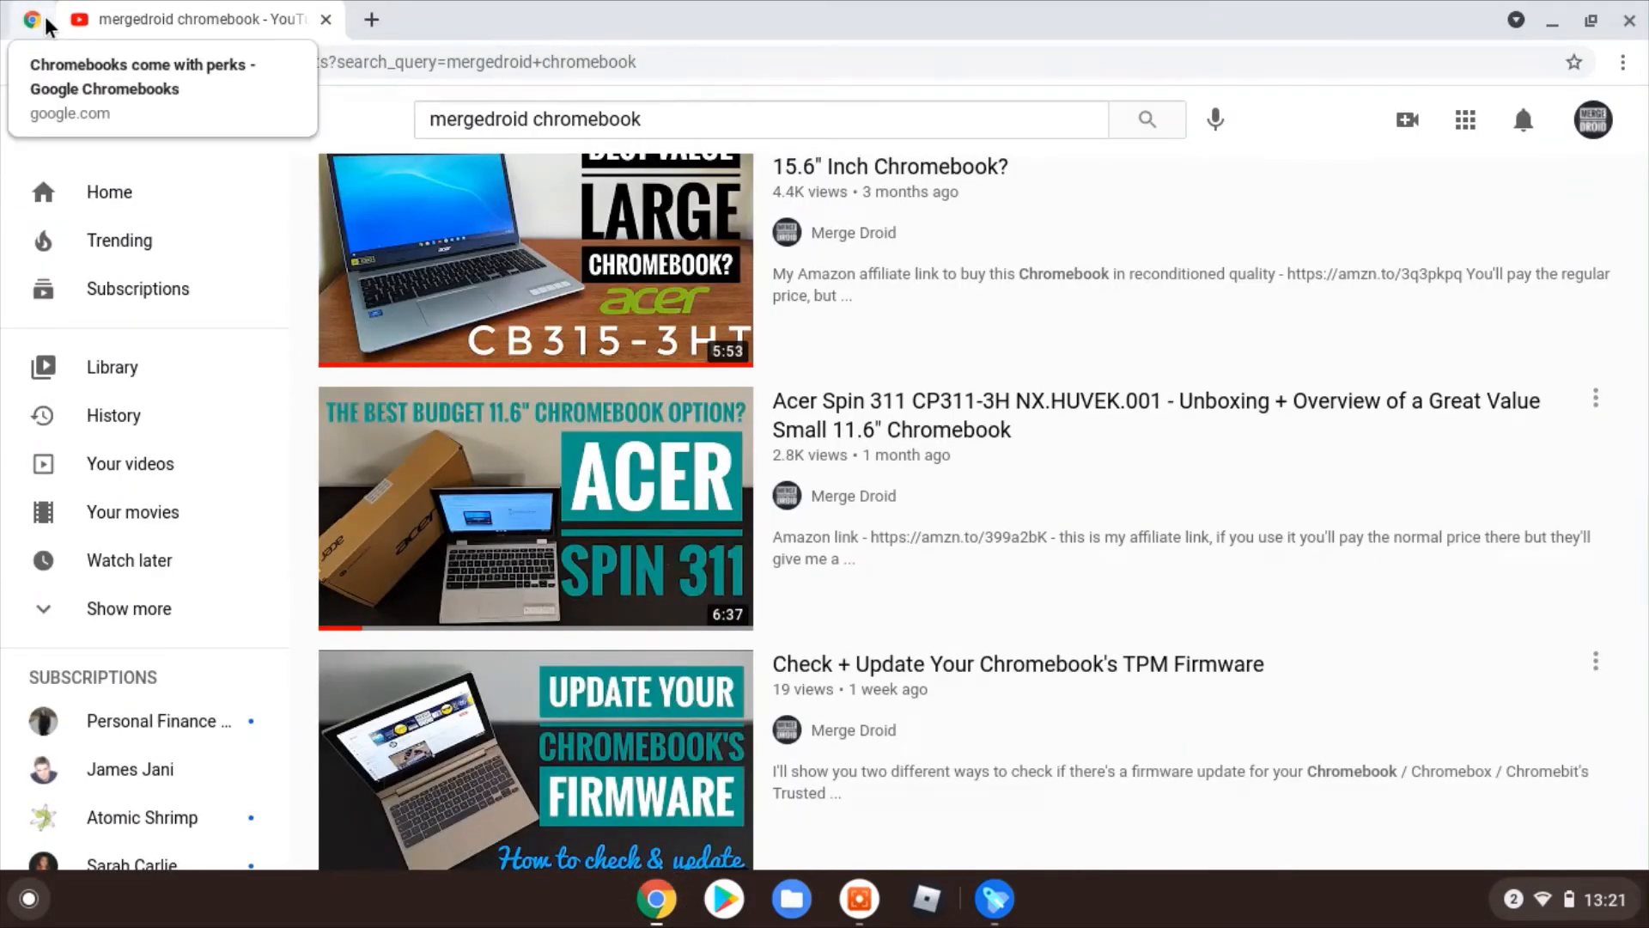
- Show Google's Chromebook perks web page and scroll to the YouTube Premium offer with UK terms
{"action": "left_click", "coordinate": [160, 89]}
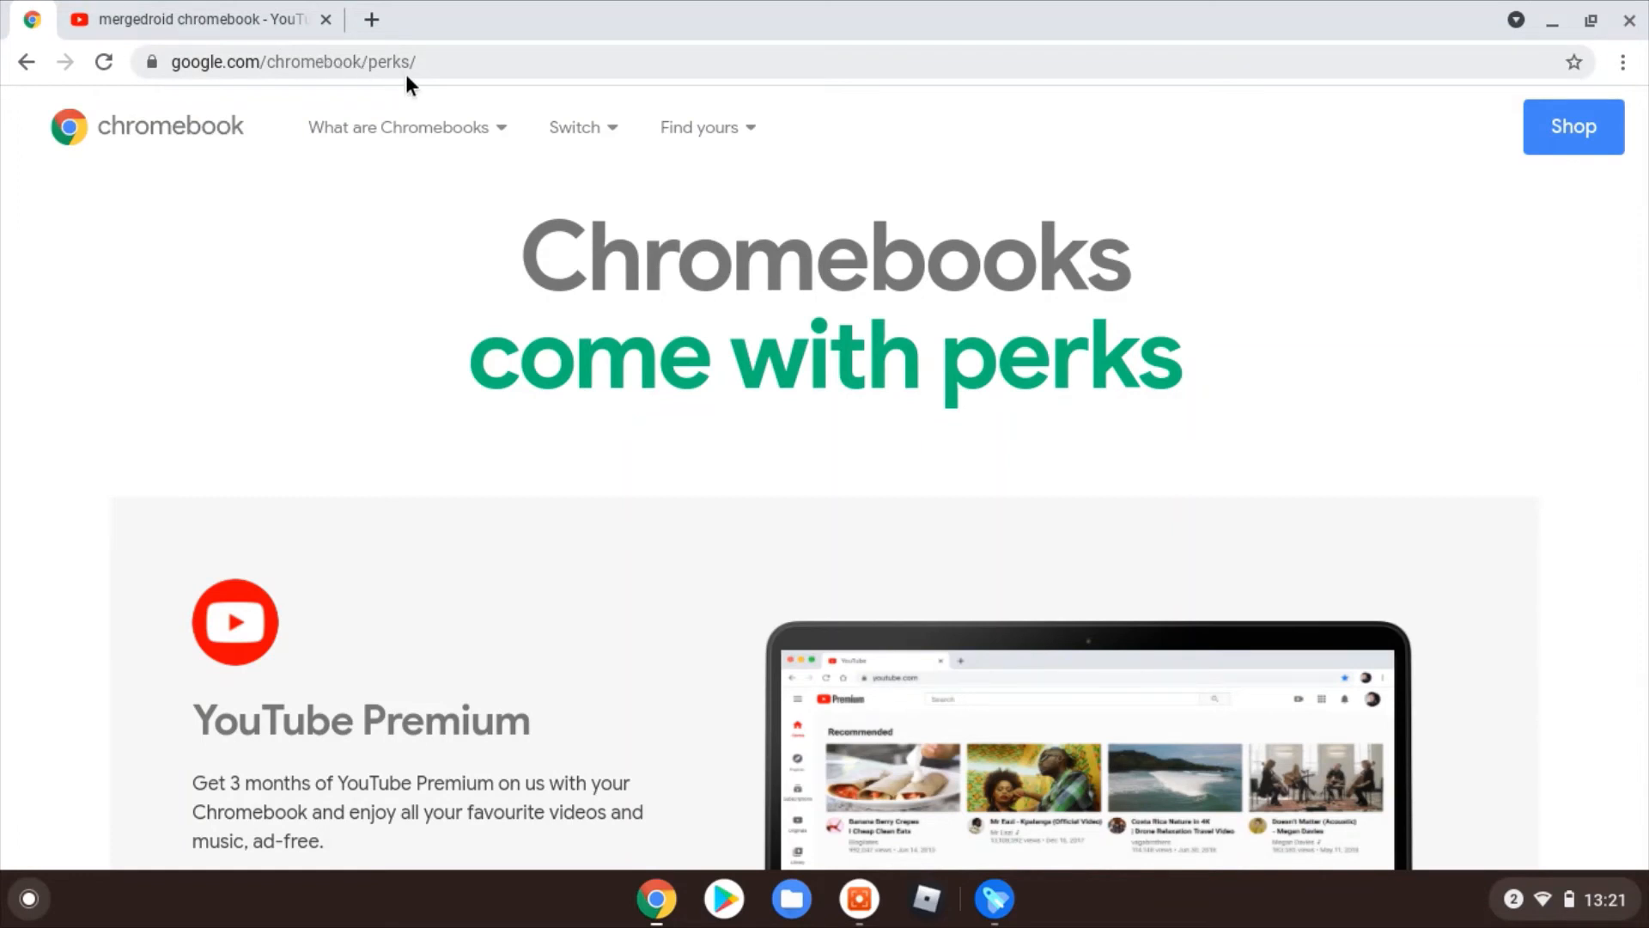
{"action": "scroll", "scroll_direction": "down", "scroll_amount": 3}
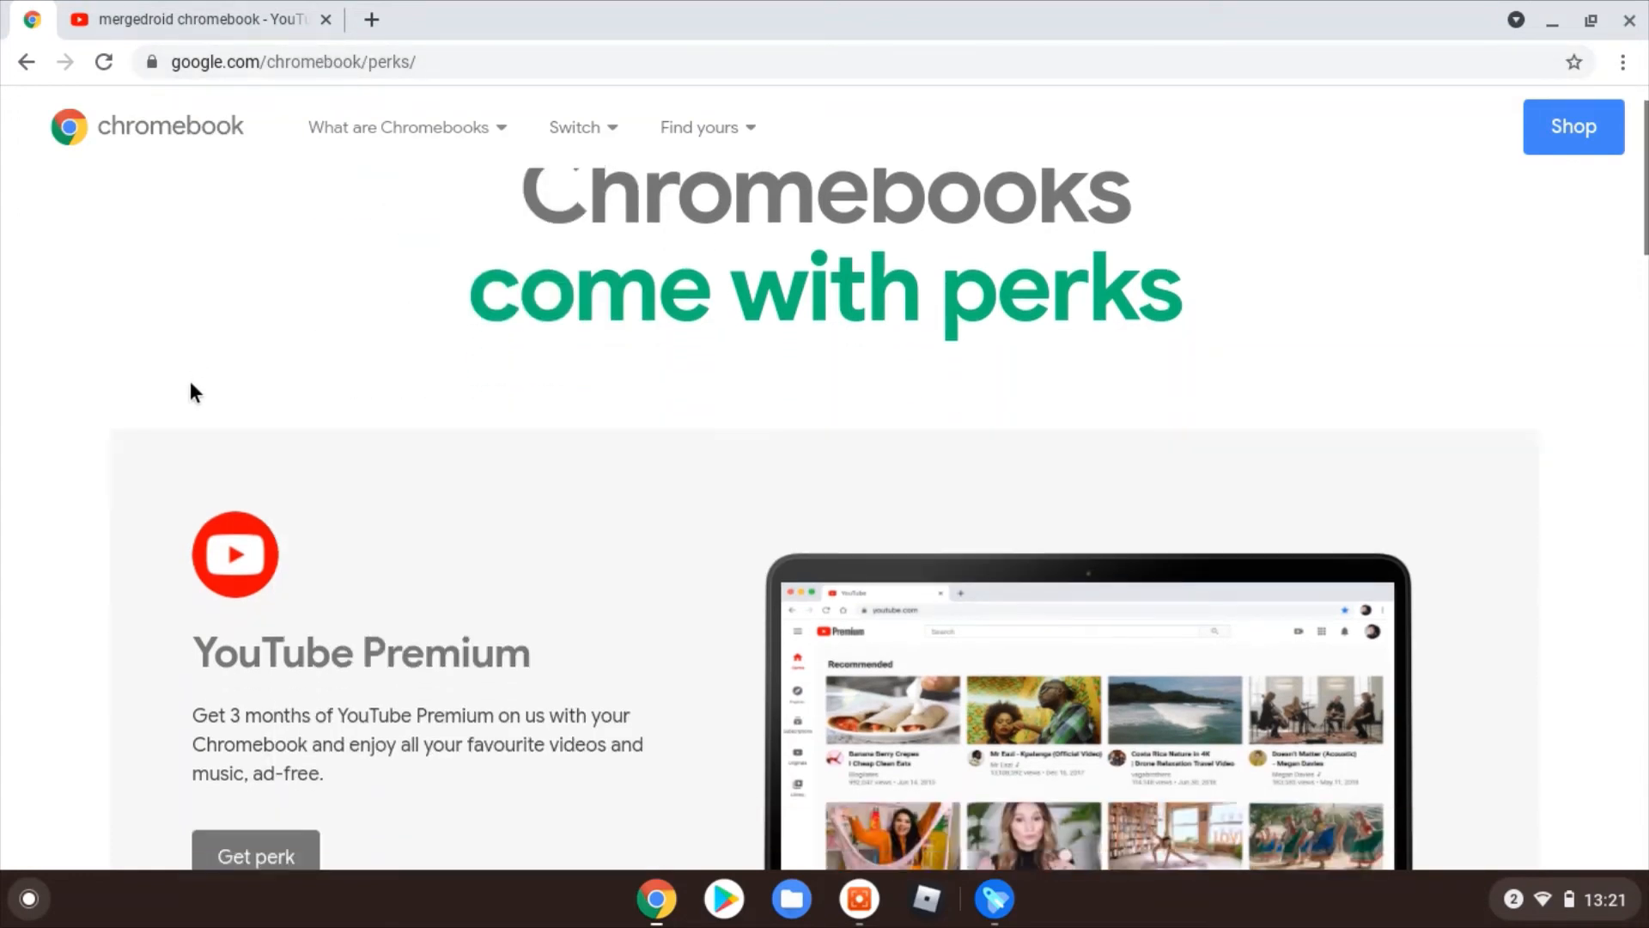
{"action": "scroll", "scroll_direction": "down", "scroll_amount": 3}
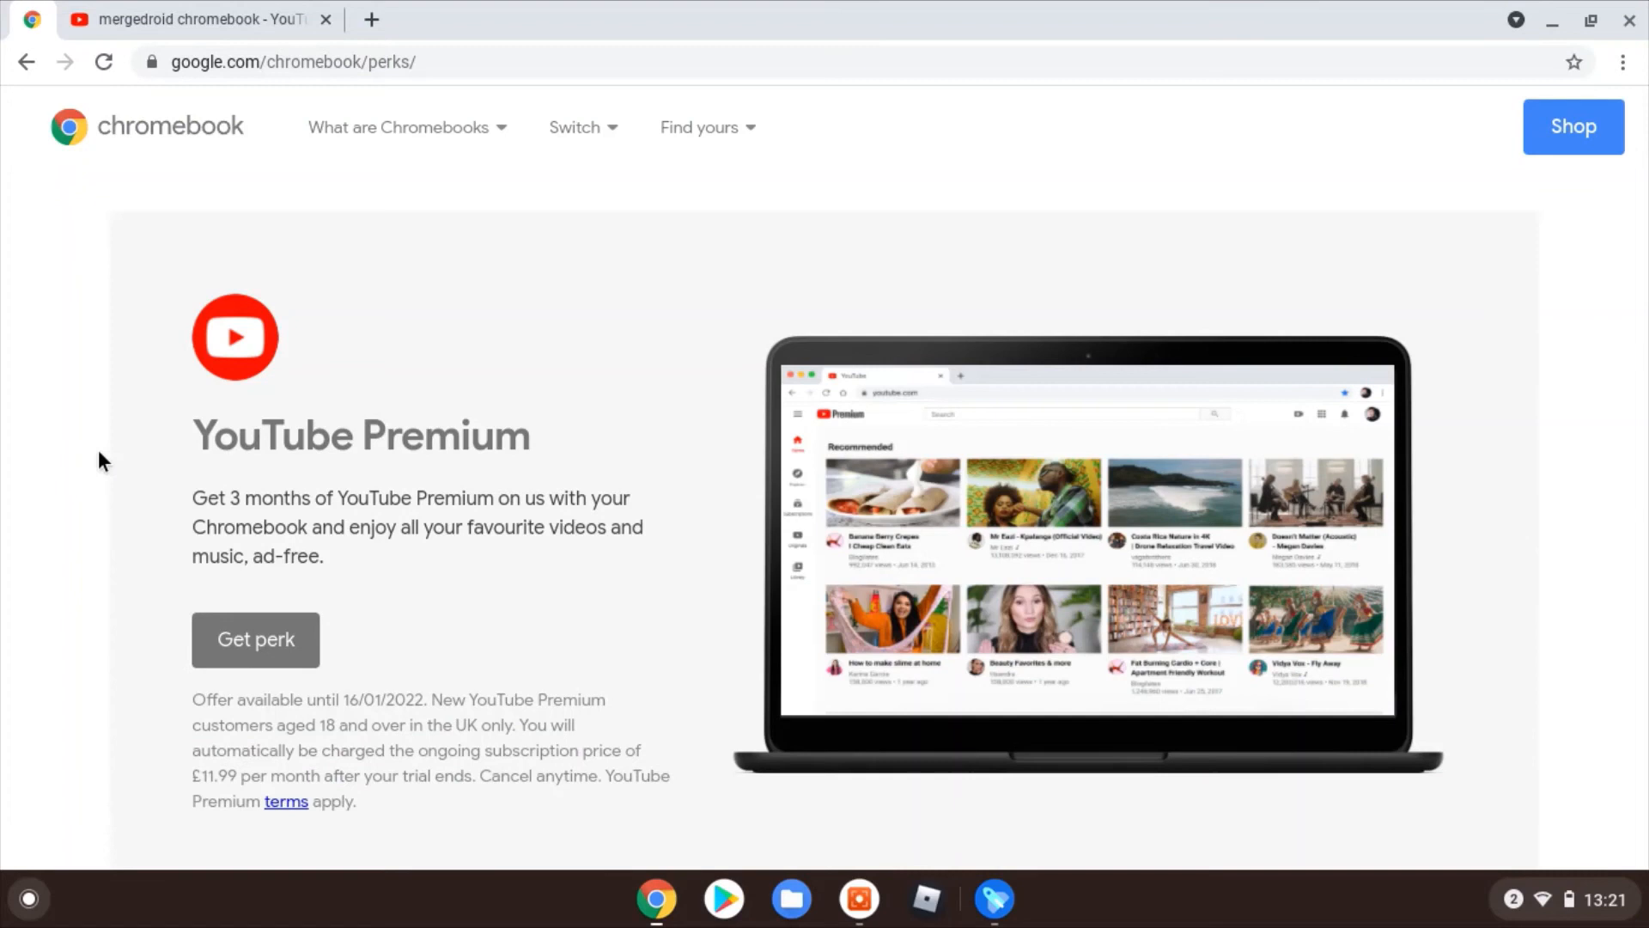
{"action": "scroll", "scroll_direction": "down", "scroll_amount": 3}
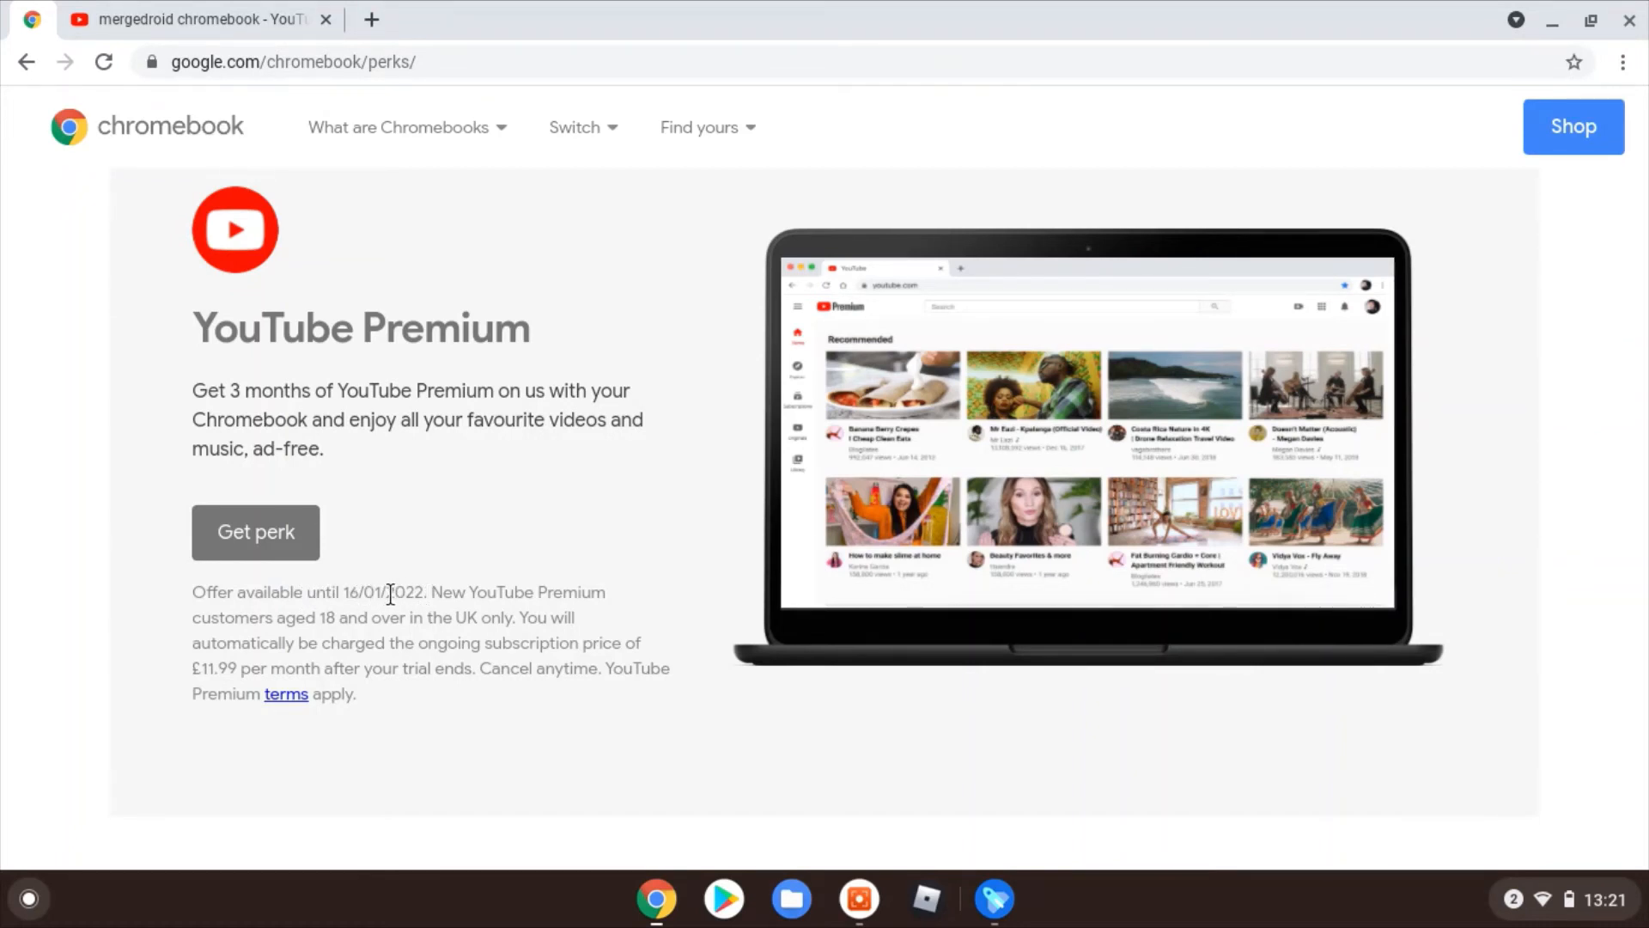
{"action": "mouse_move", "coordinate": [65, 595]}
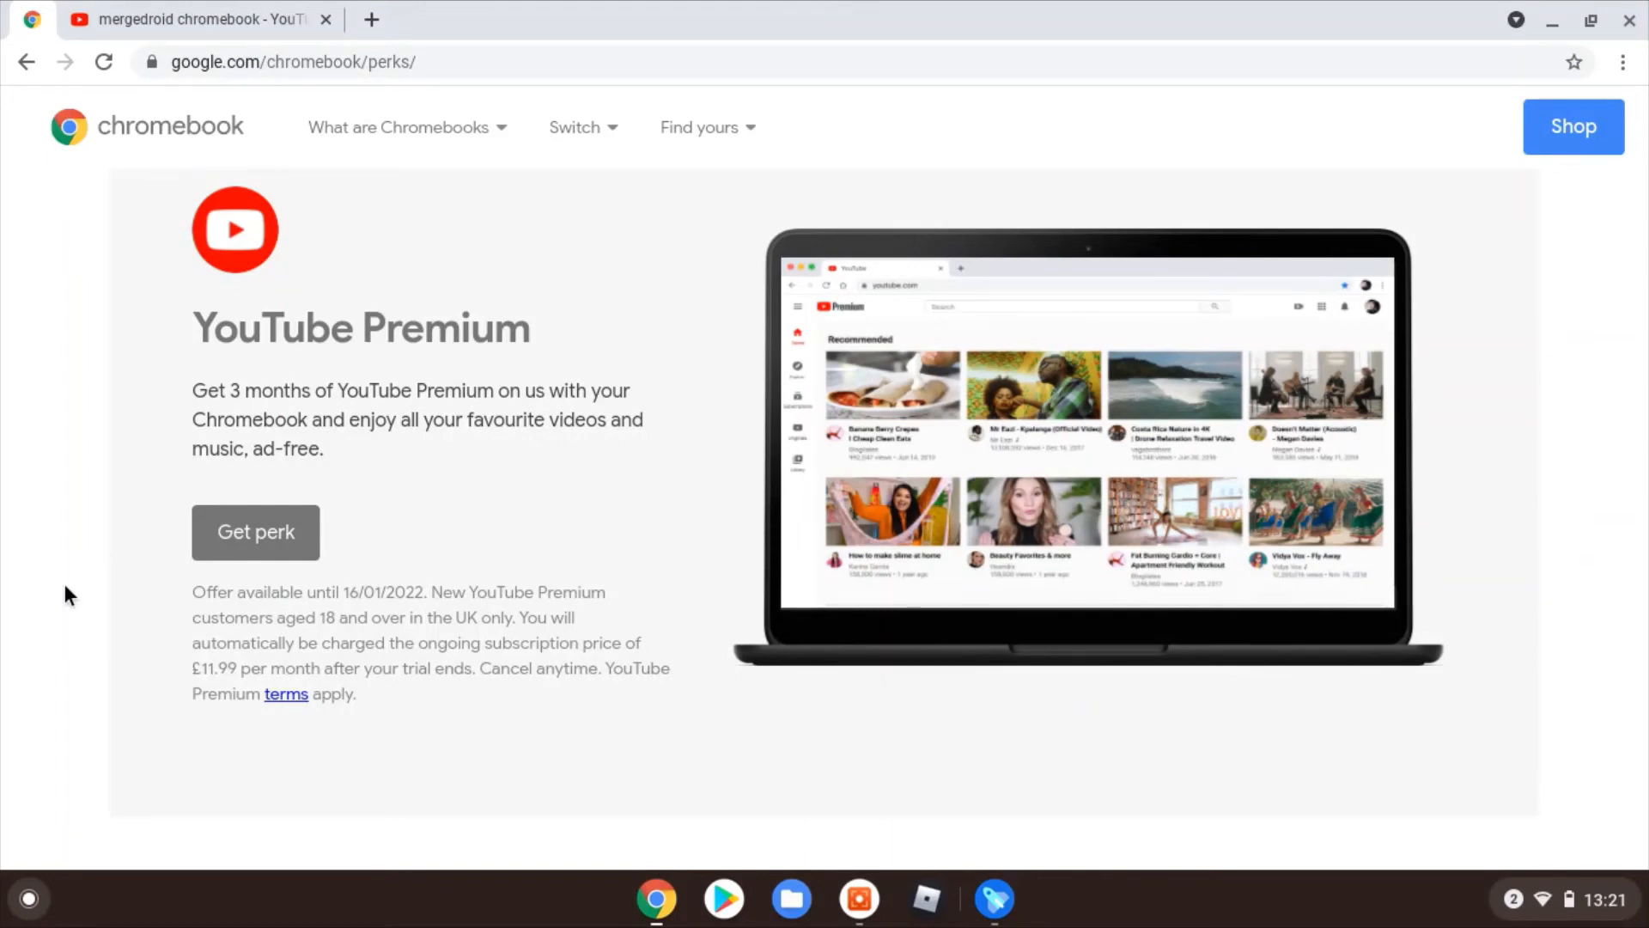
{"action": "scroll", "scroll_direction": "down", "scroll_amount": 3}
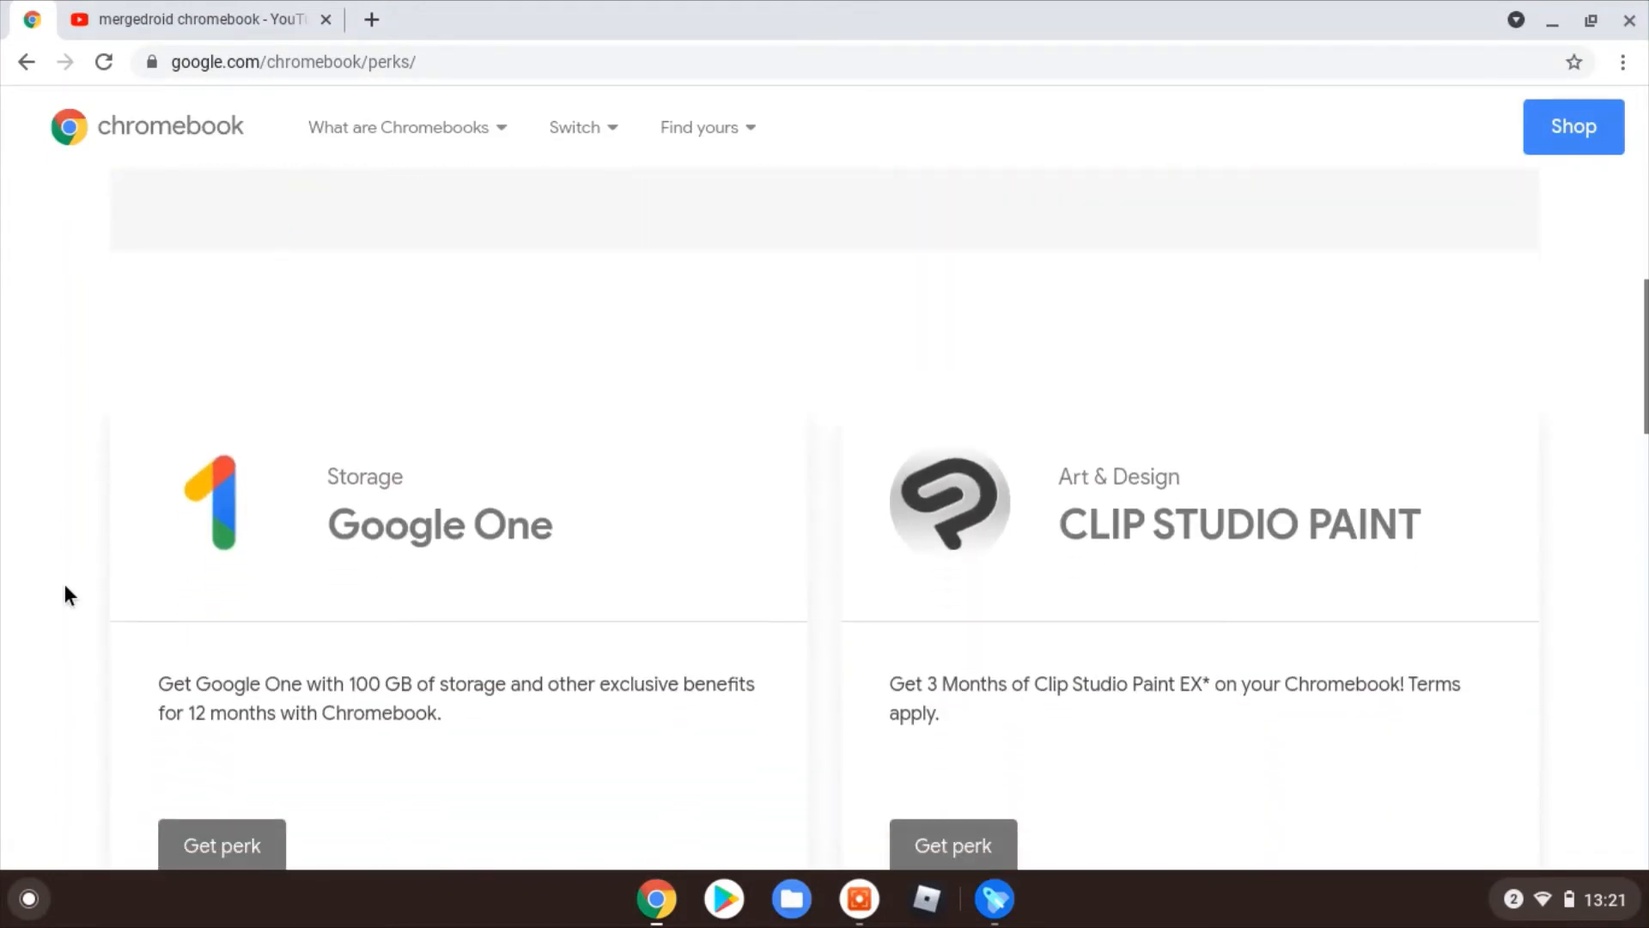
{"action": "scroll", "scroll_direction": "down", "scroll_amount": 3}
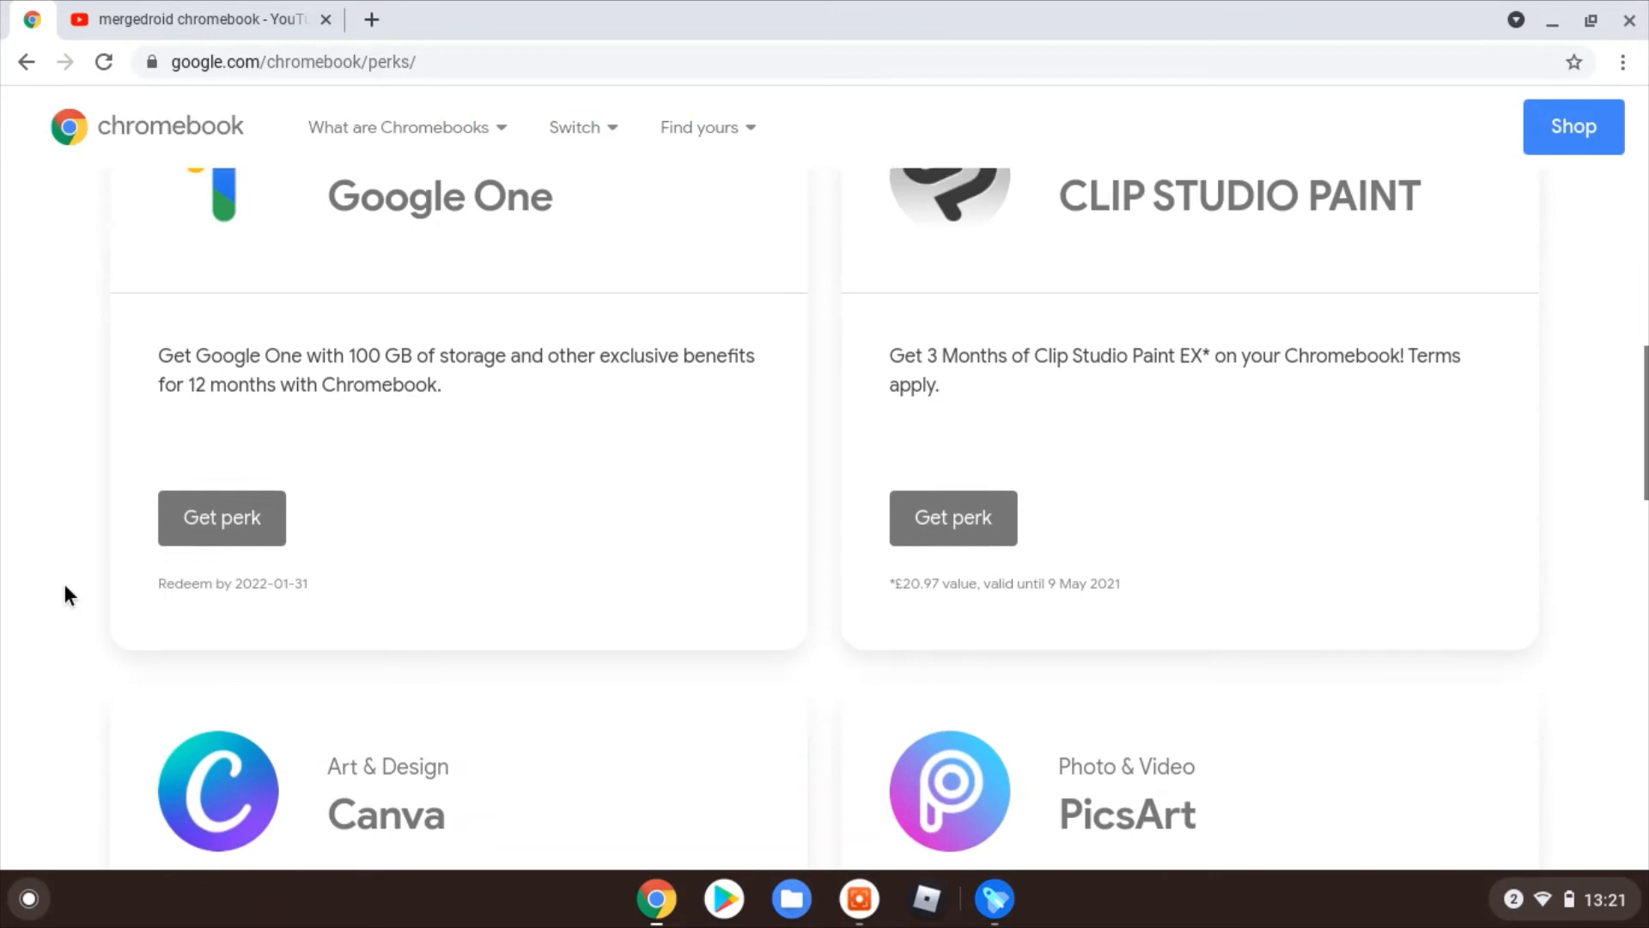
{"action": "scroll", "scroll_direction": "down", "scroll_amount": 3}
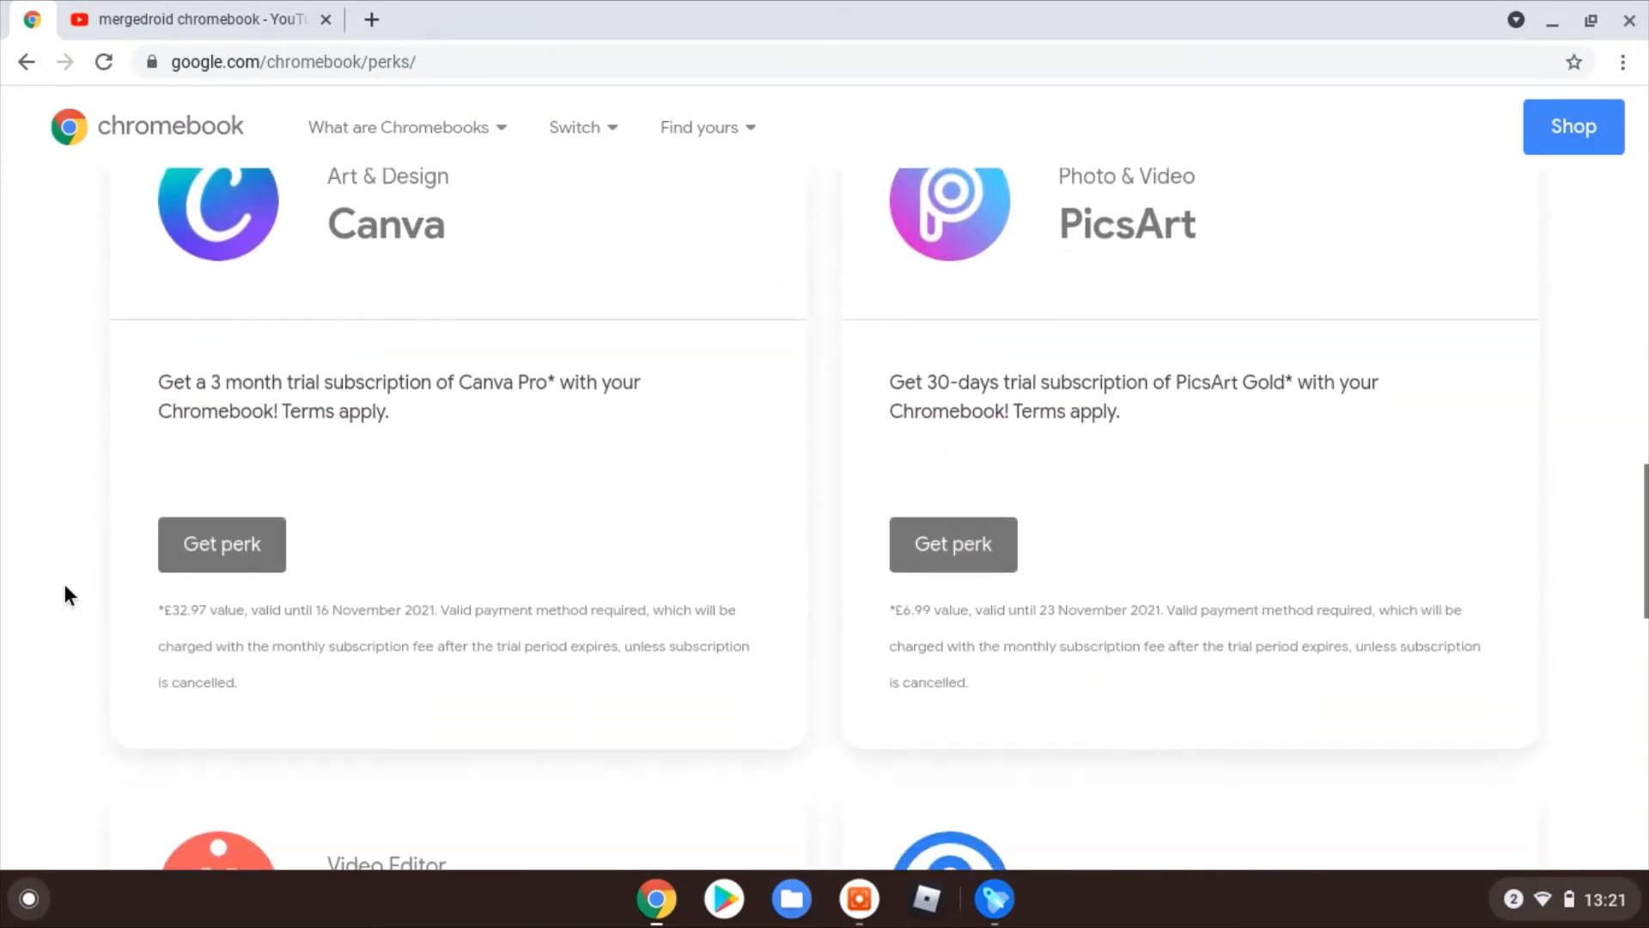
{"action": "scroll", "scroll_direction": "down", "scroll_amount": 3}
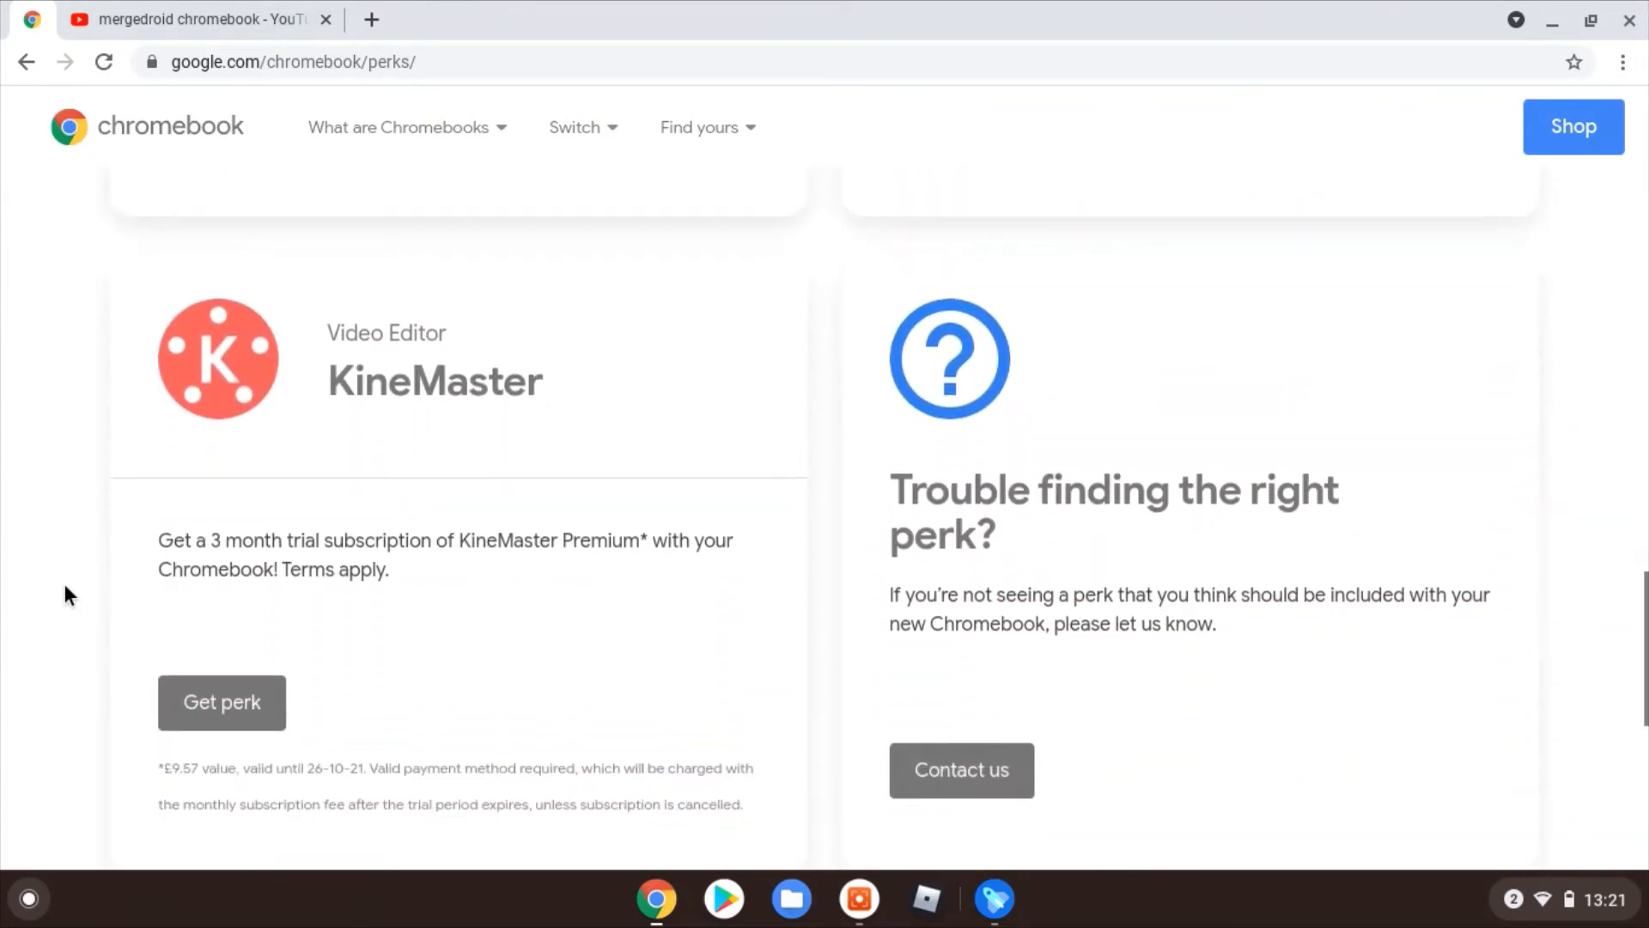
{"action": "scroll", "scroll_direction": "down", "scroll_amount": 3}
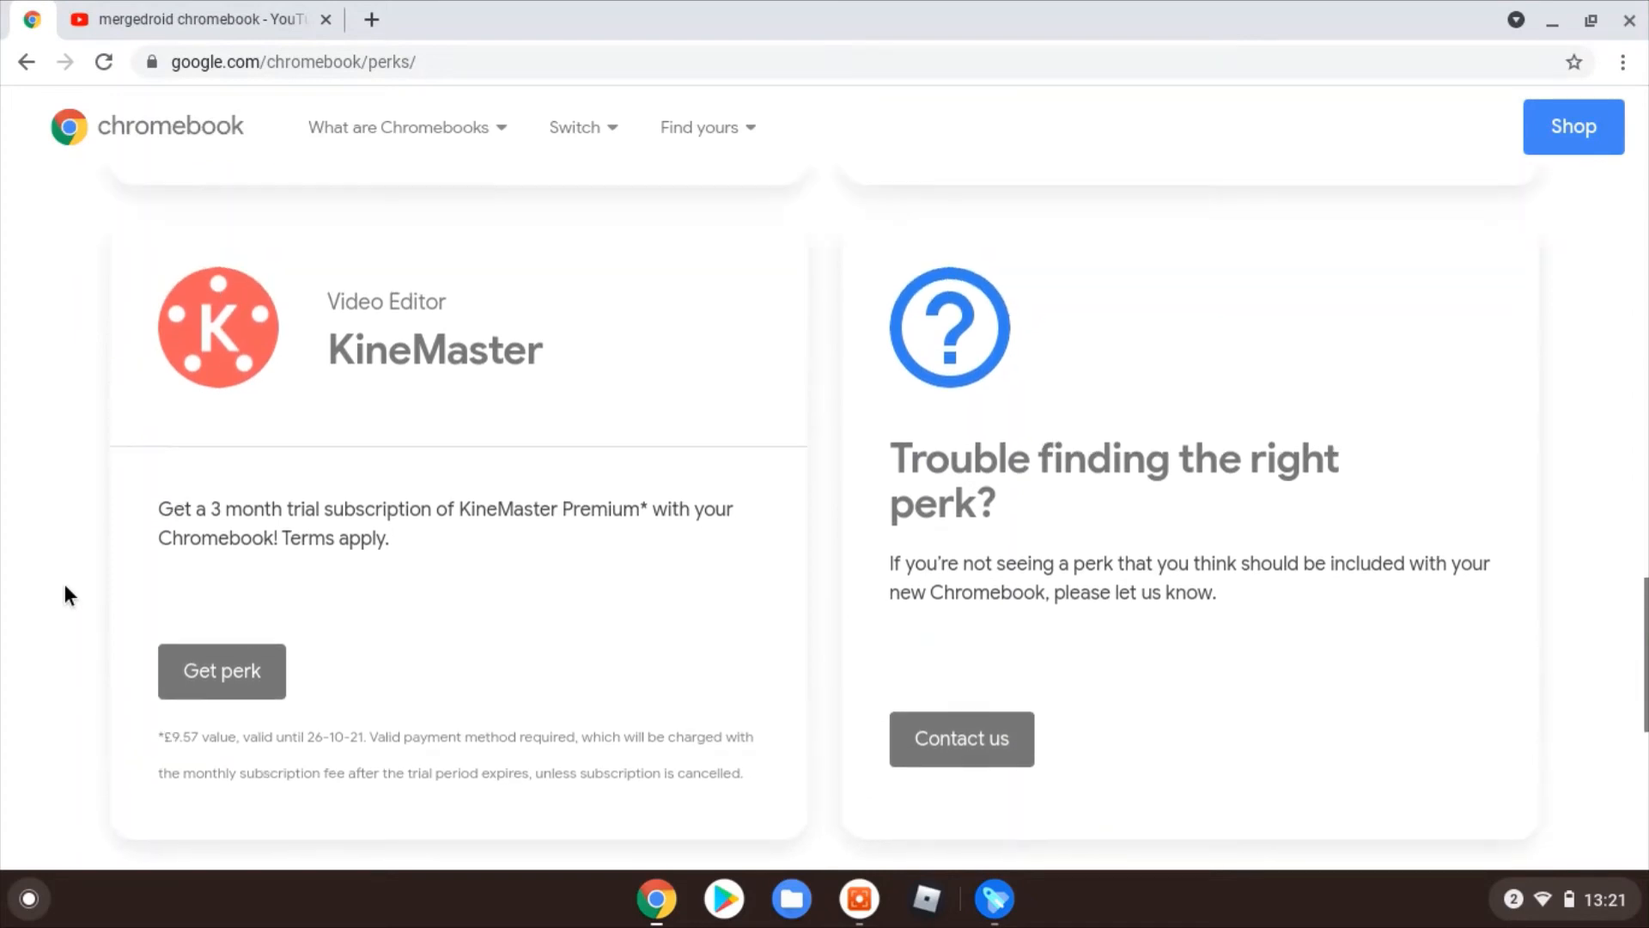
{"action": "scroll", "scroll_direction": "down", "scroll_amount": 3}
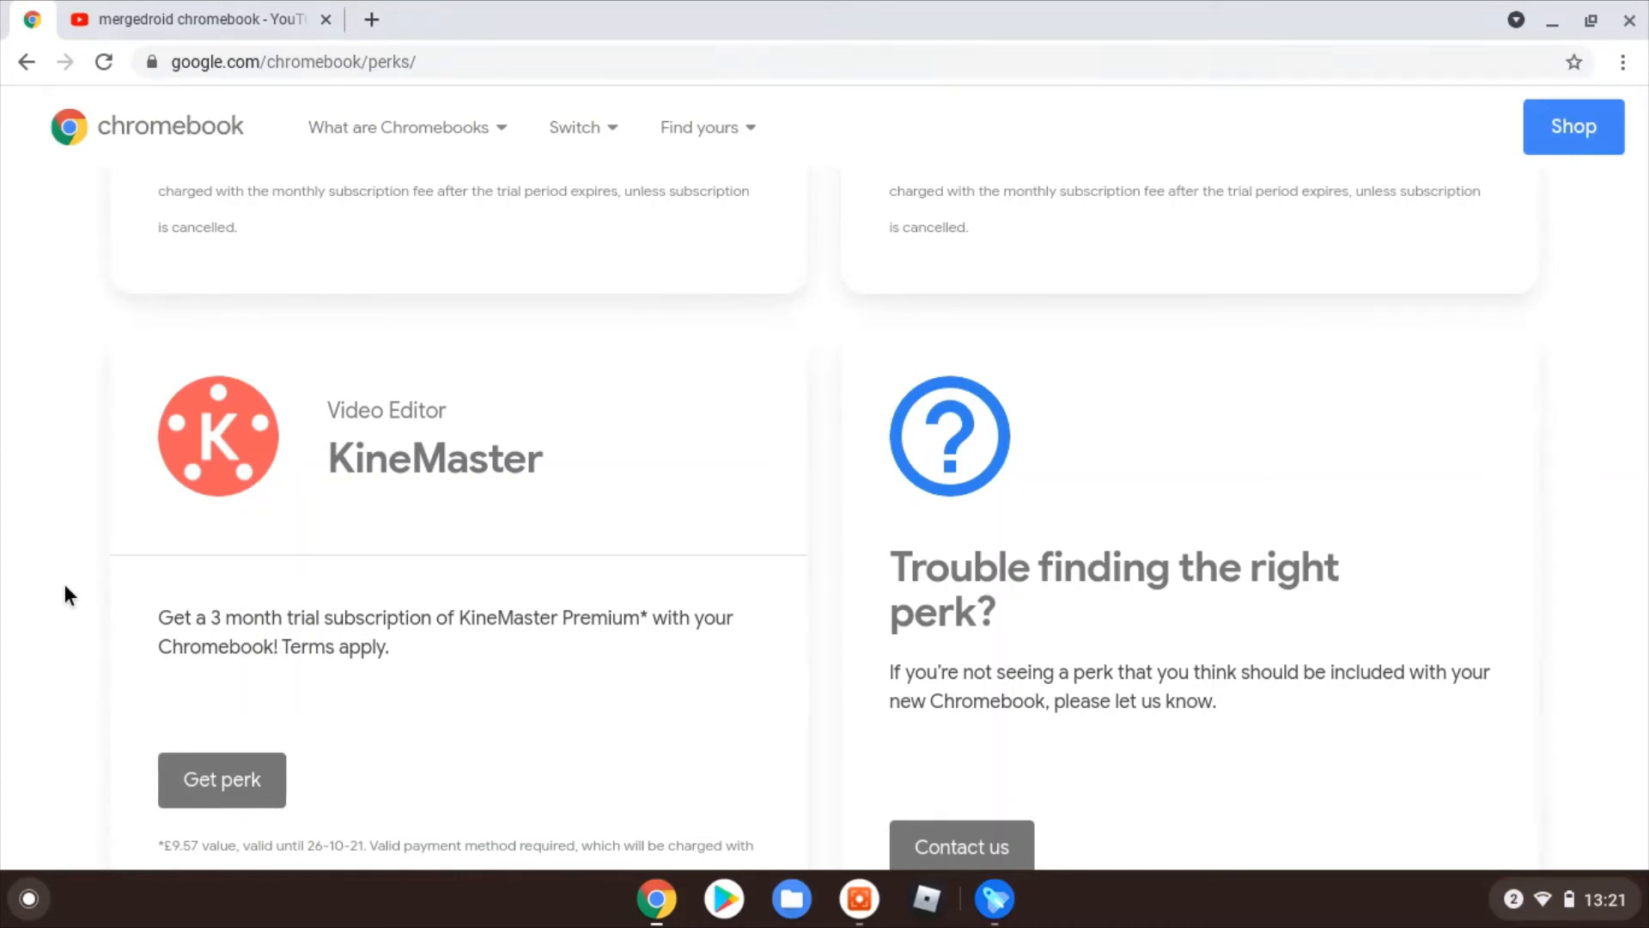
{"action": "scroll", "scroll_direction": "up", "scroll_amount": 3}
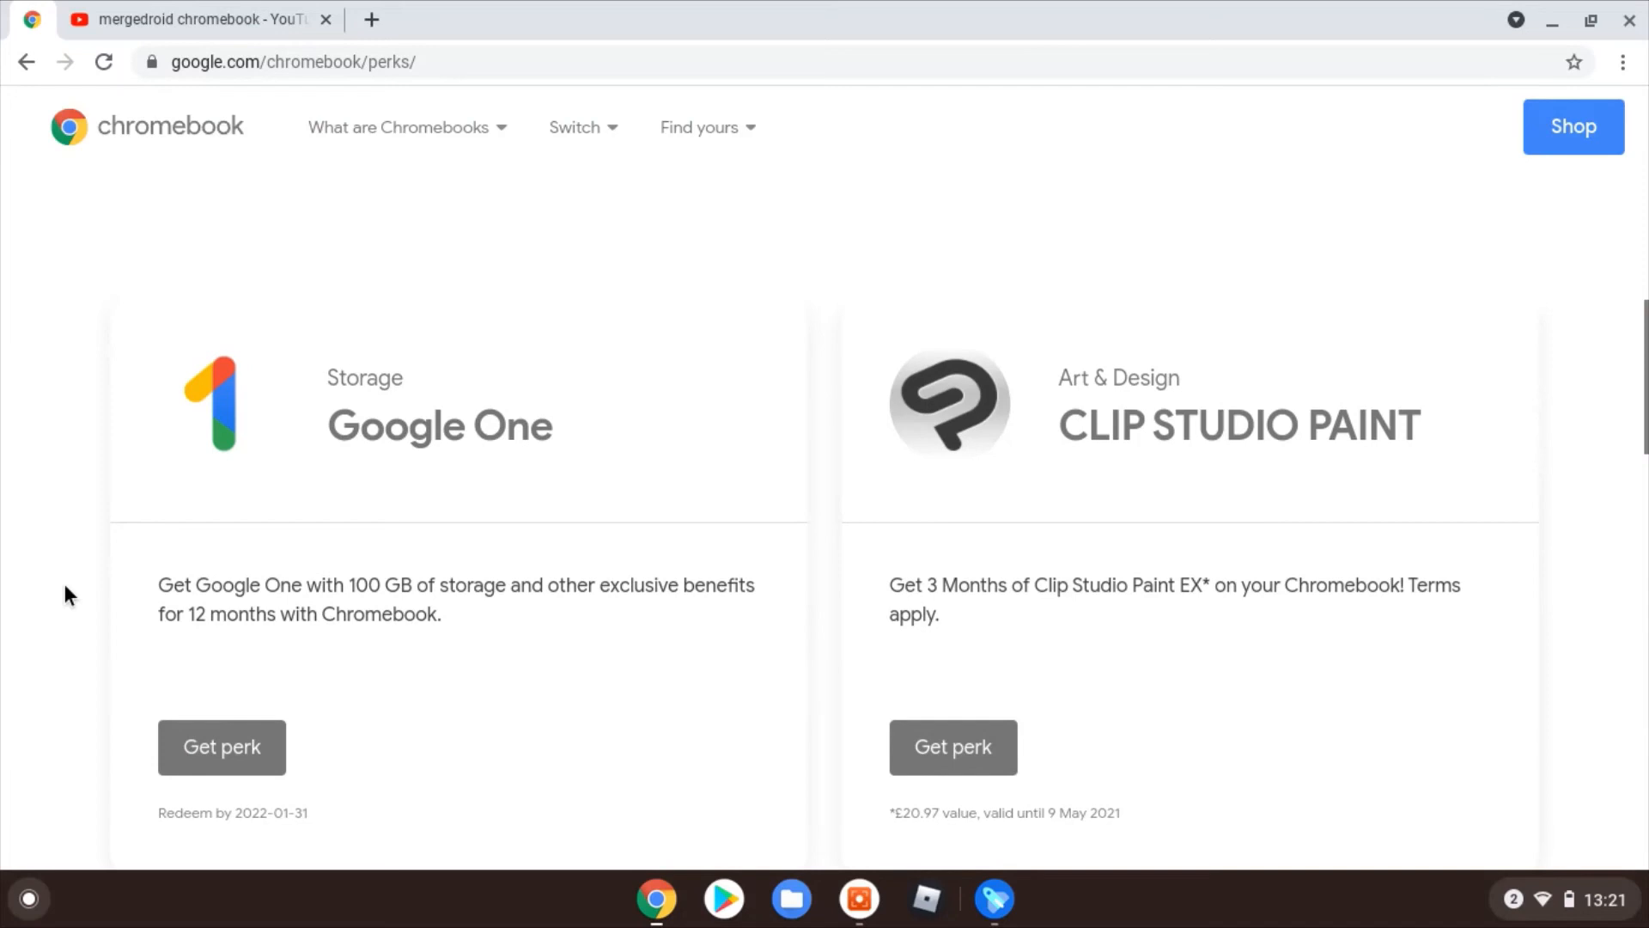
{"action": "scroll", "scroll_direction": "down", "scroll_amount": 3}
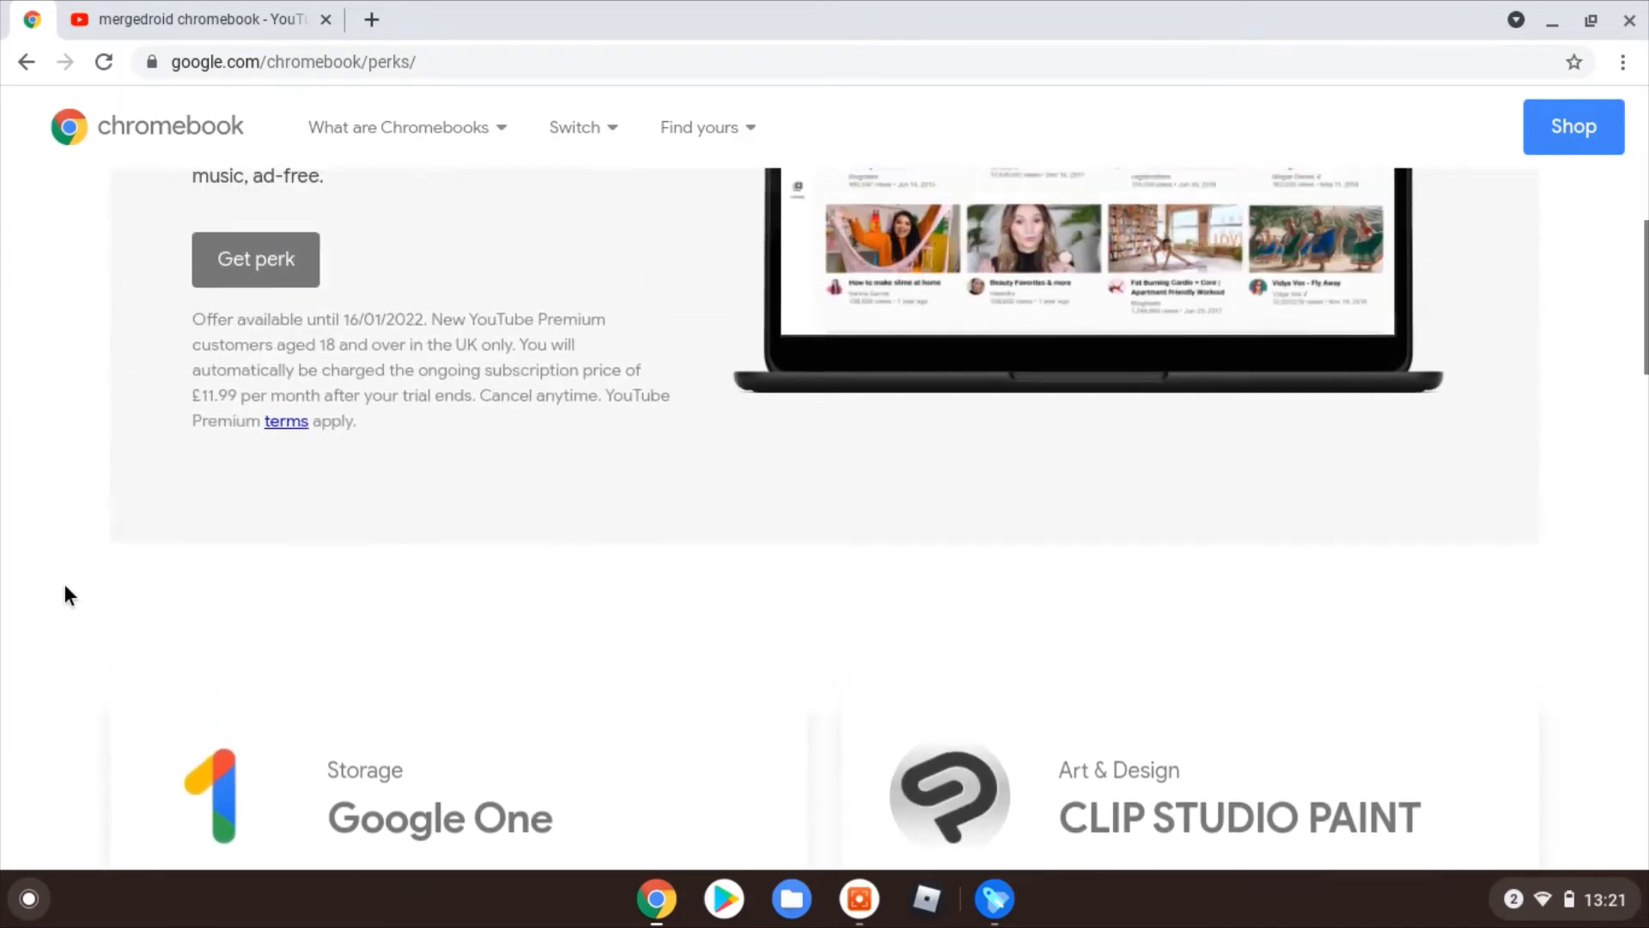